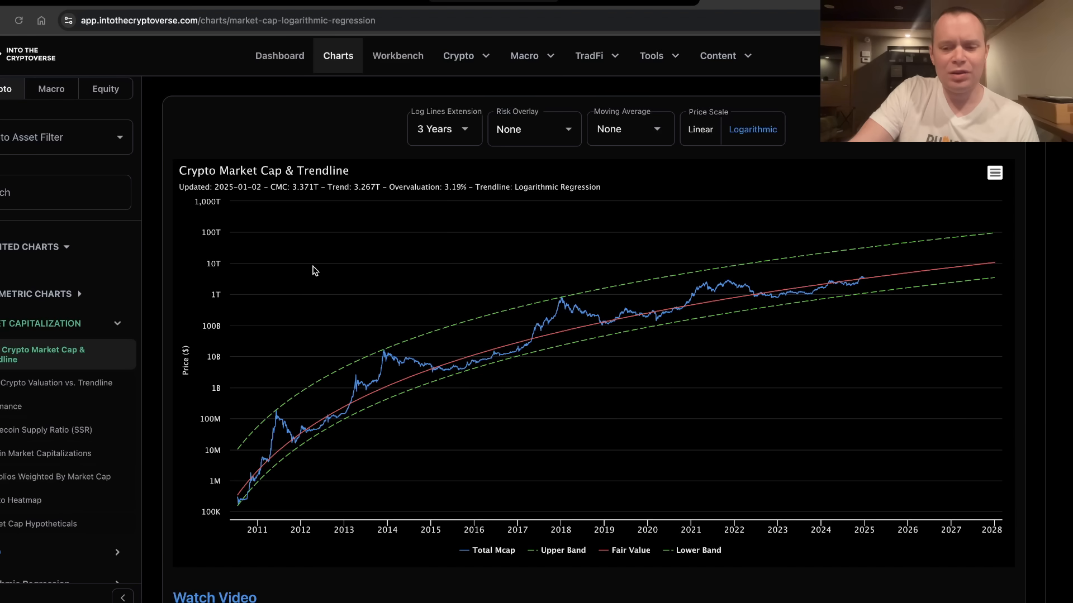
mouse_move(281, 392)
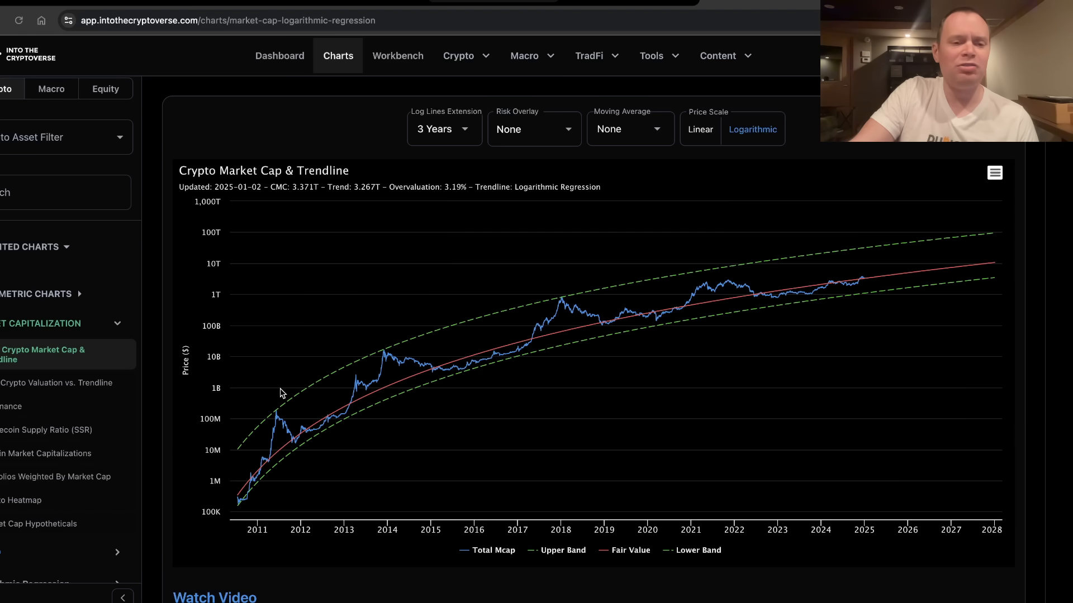
mouse_move(485, 431)
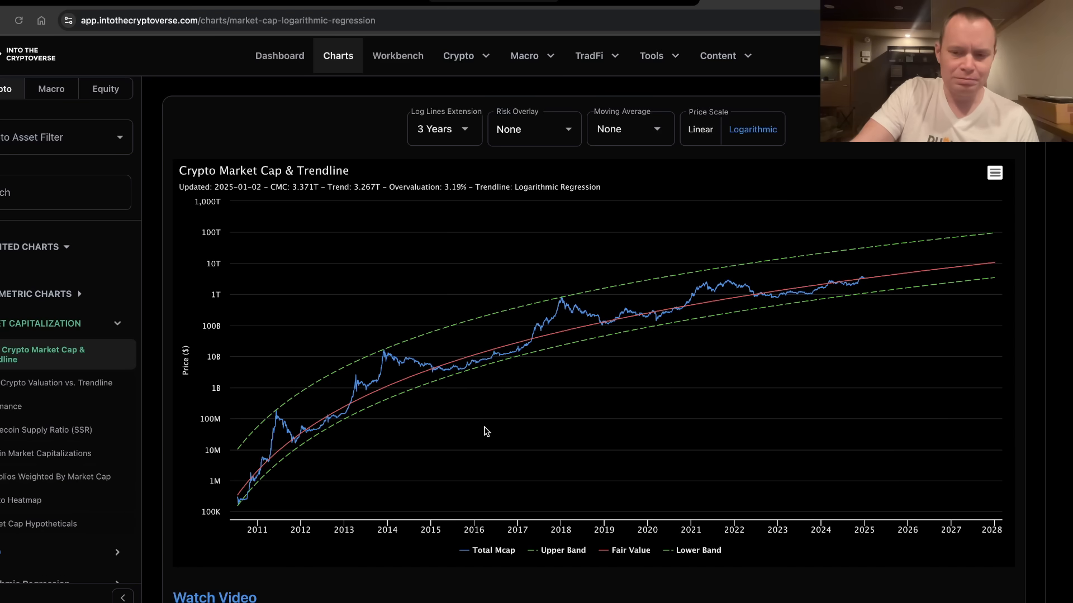
mouse_move(506, 429)
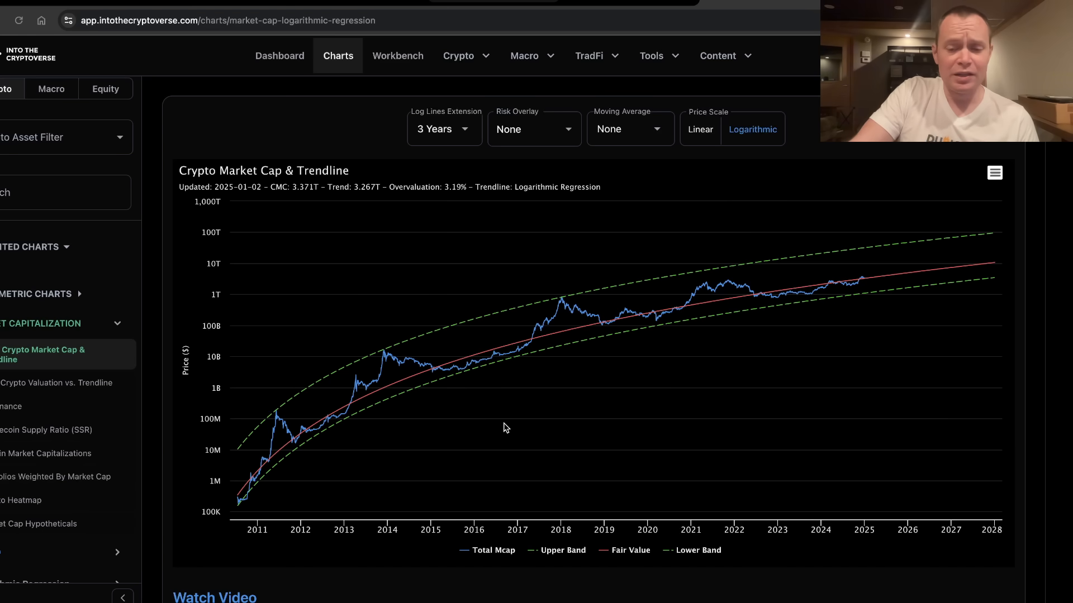
mouse_move(386, 424)
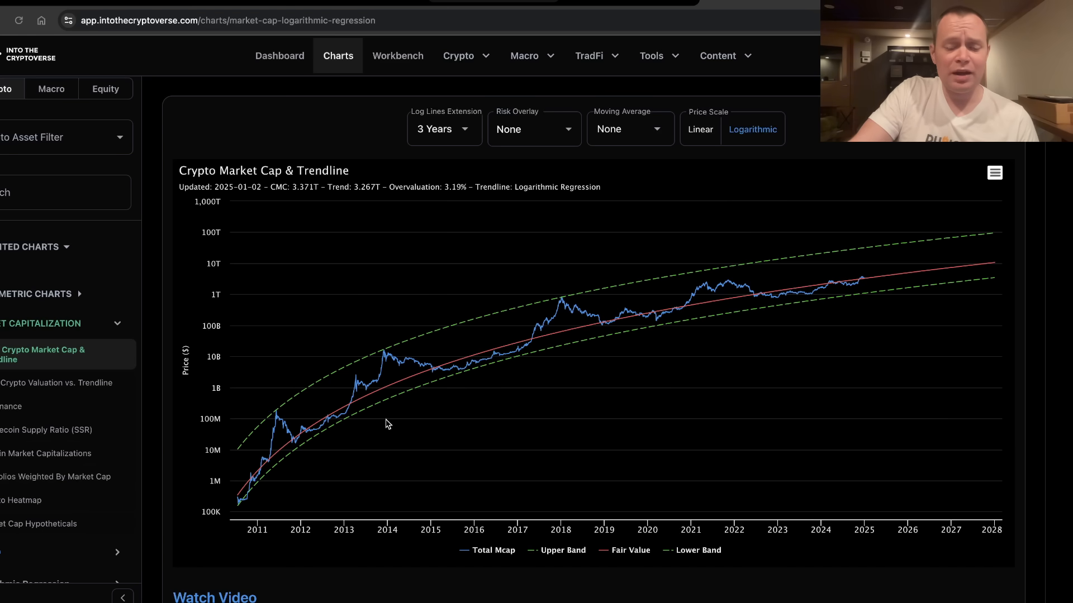
mouse_move(349, 406)
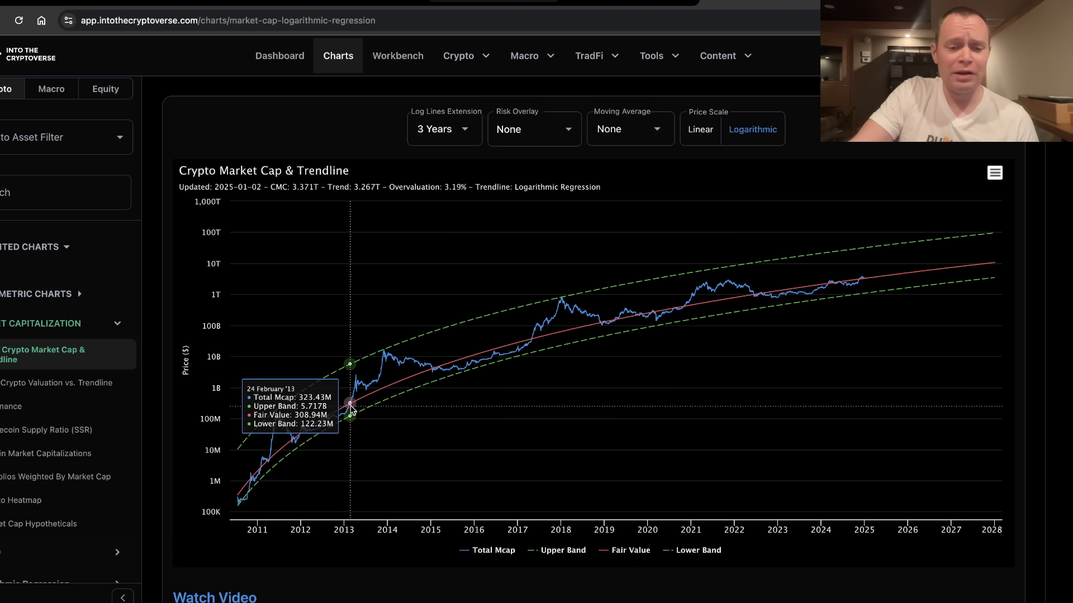
mouse_move(340, 409)
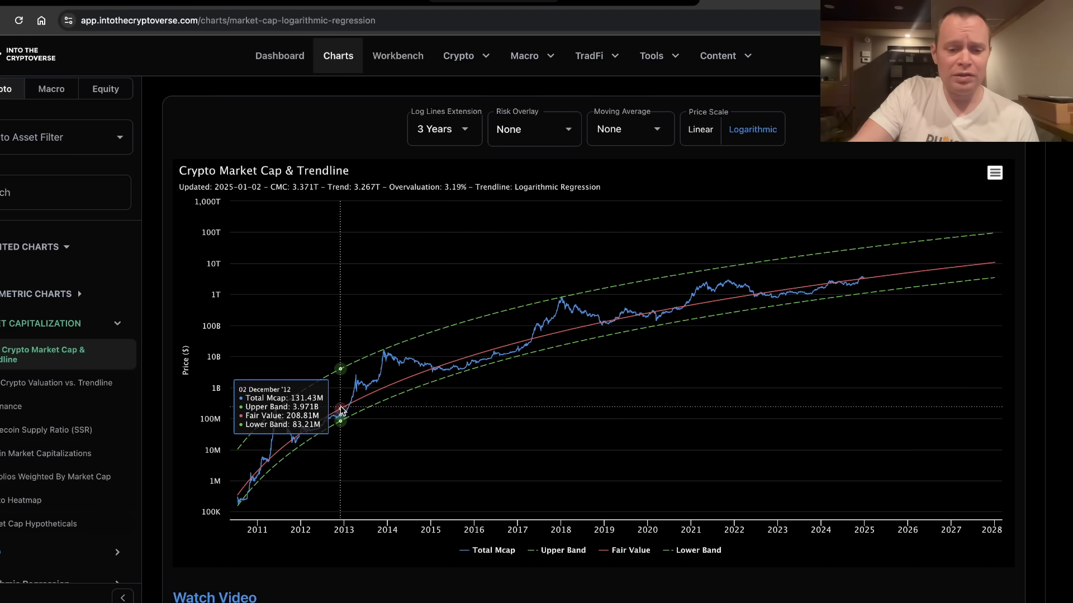
- Zoom the market cap chart into late 2012 through late 2013
drag(340, 411, 453, 442)
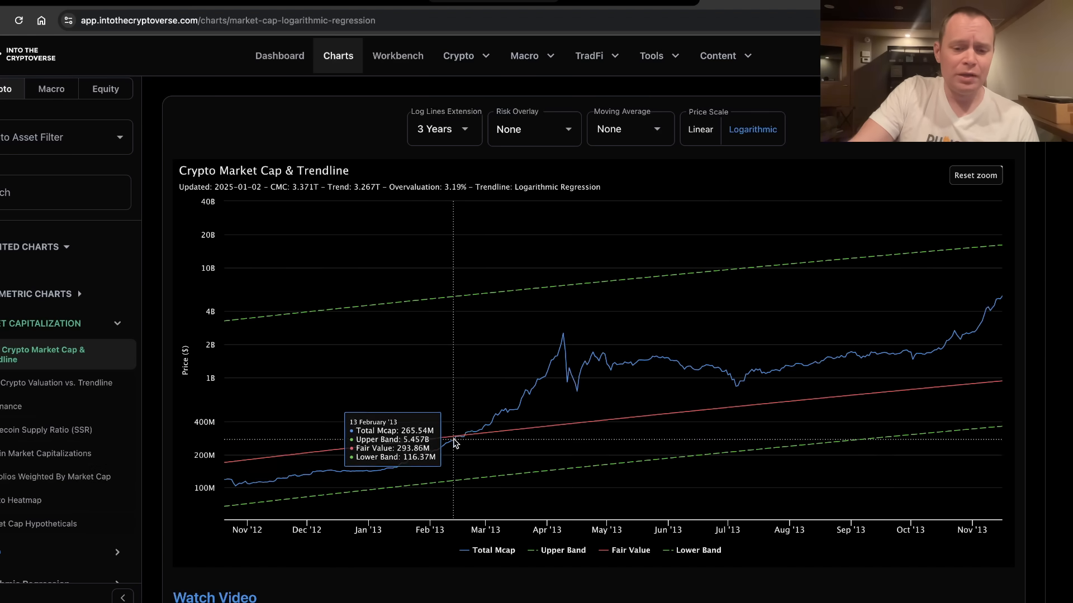
mouse_move(467, 439)
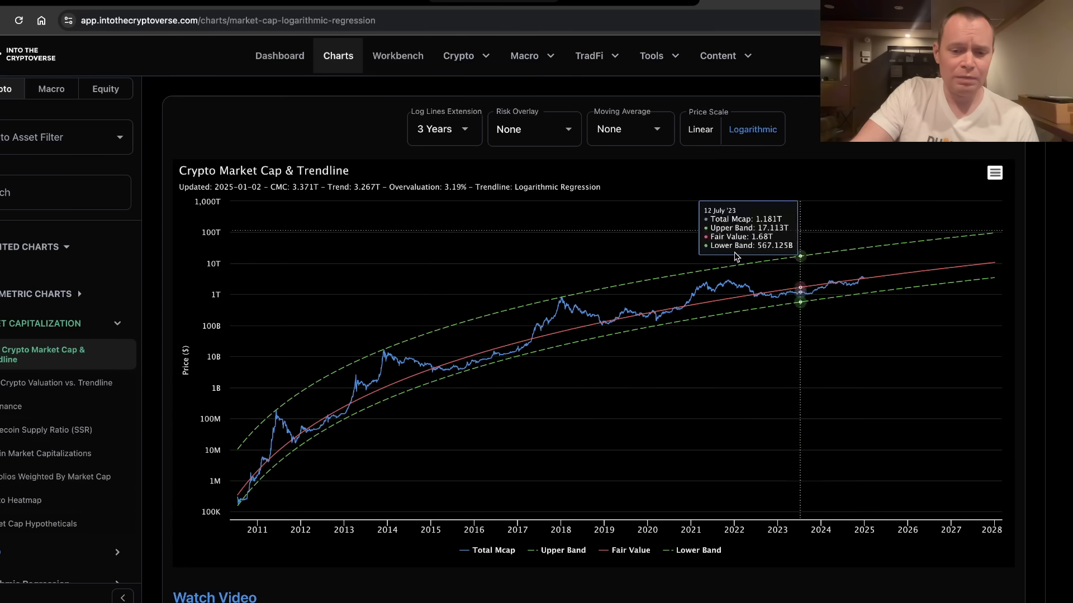
mouse_move(542, 348)
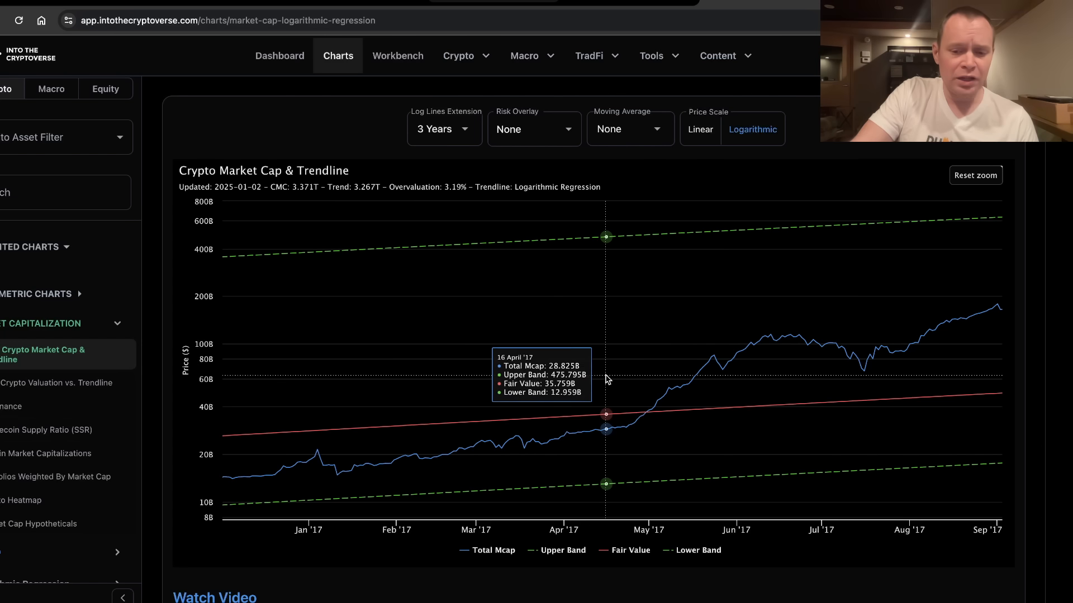
mouse_move(646, 413)
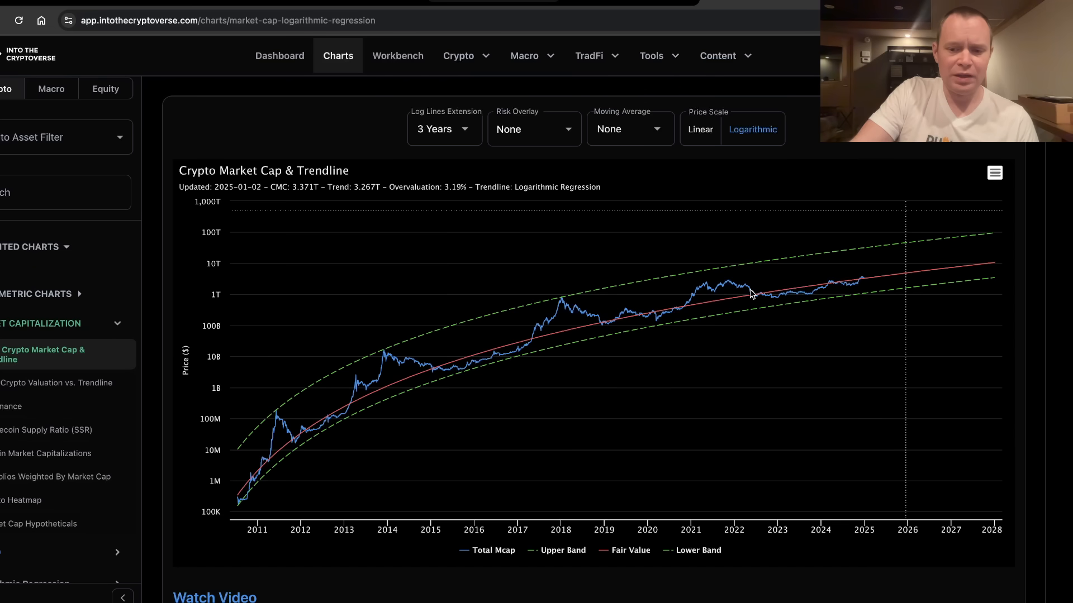
mouse_move(667, 329)
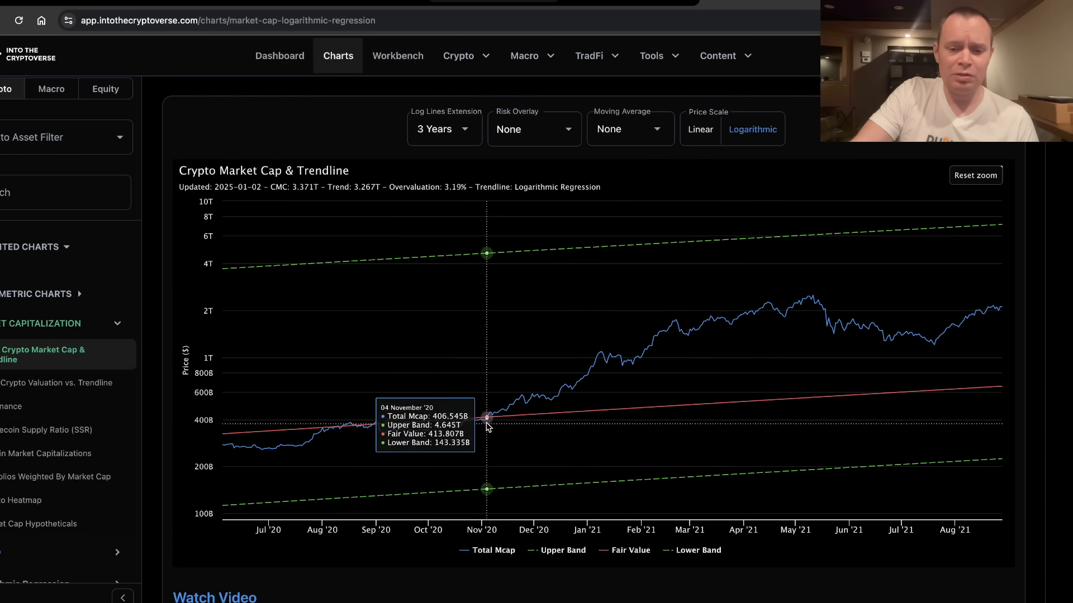
mouse_move(486, 418)
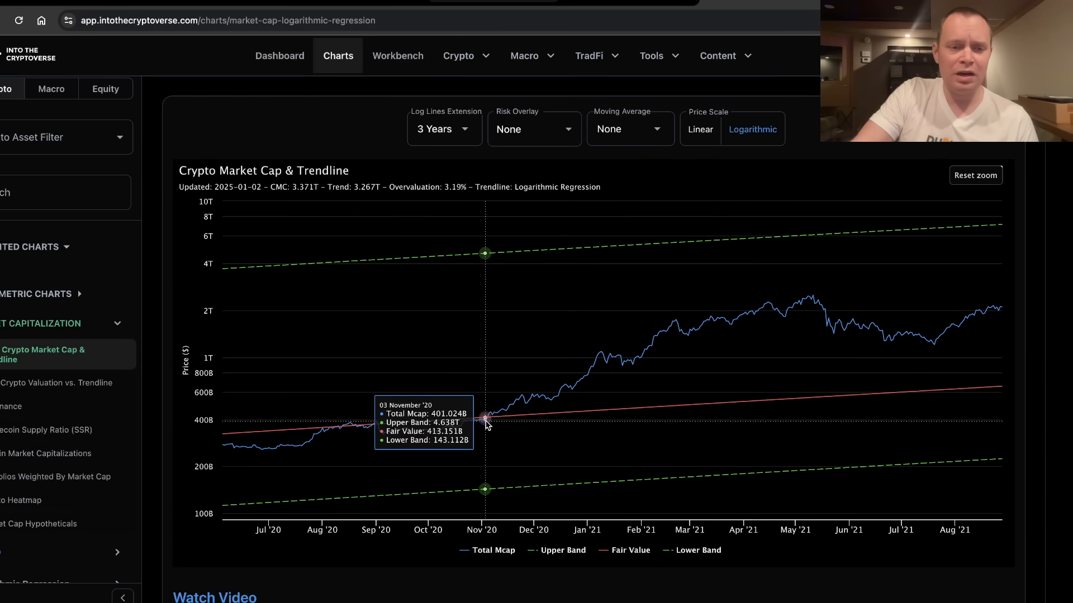
- Reset the zoom to bring back the chart's full 2010–2028 range
click(975, 175)
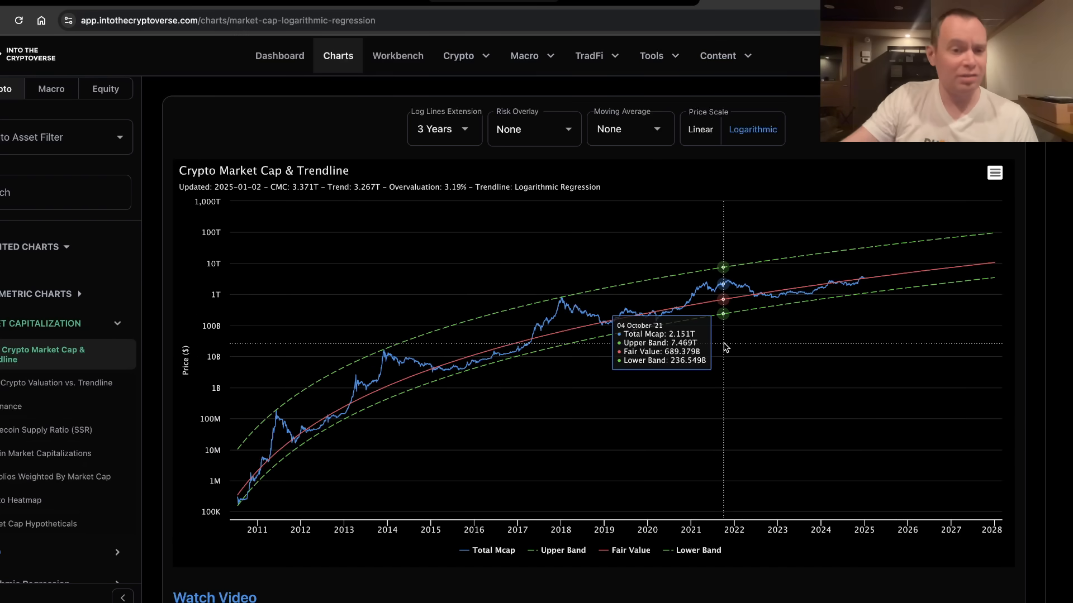
mouse_move(821, 300)
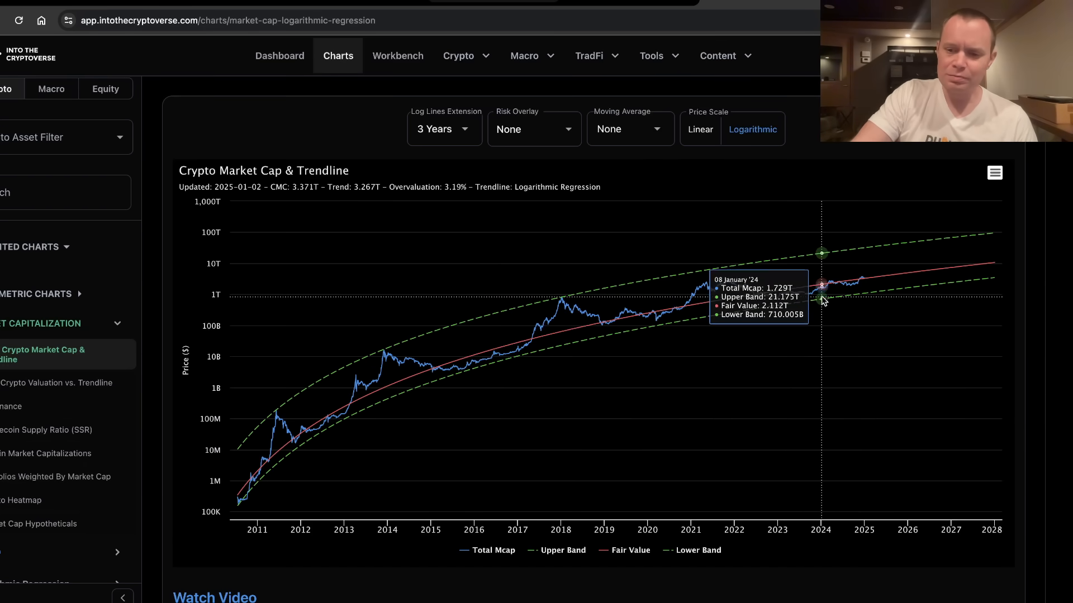
mouse_move(847, 286)
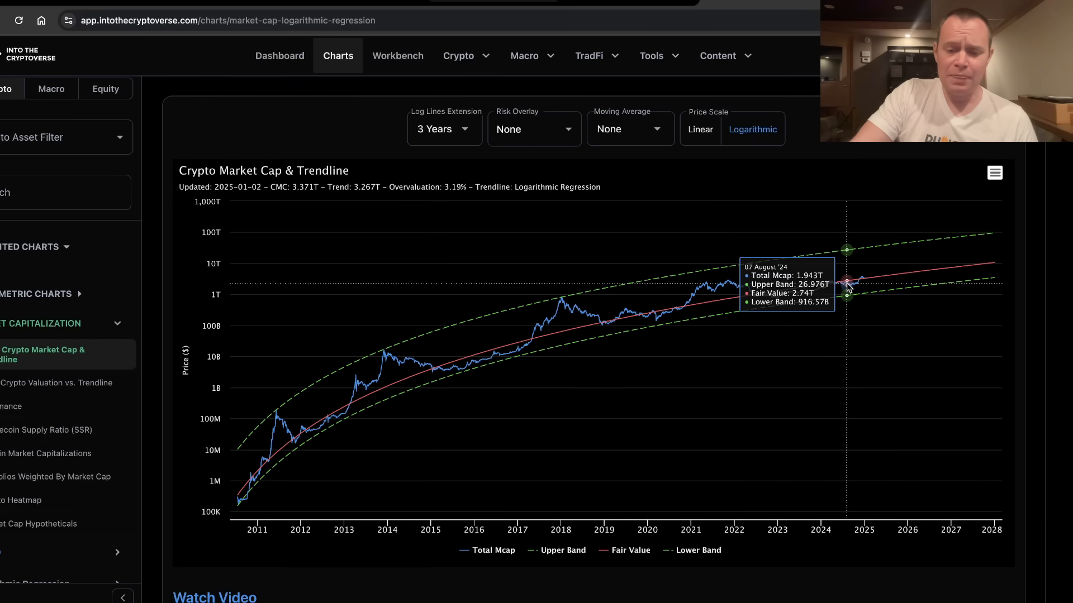
mouse_move(817, 286)
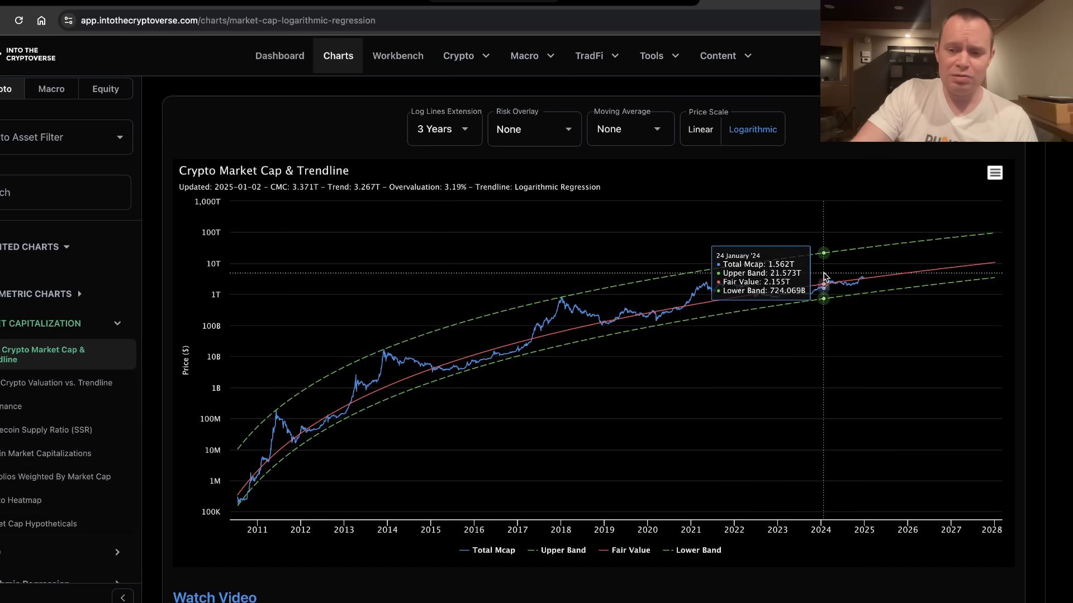
mouse_move(846, 279)
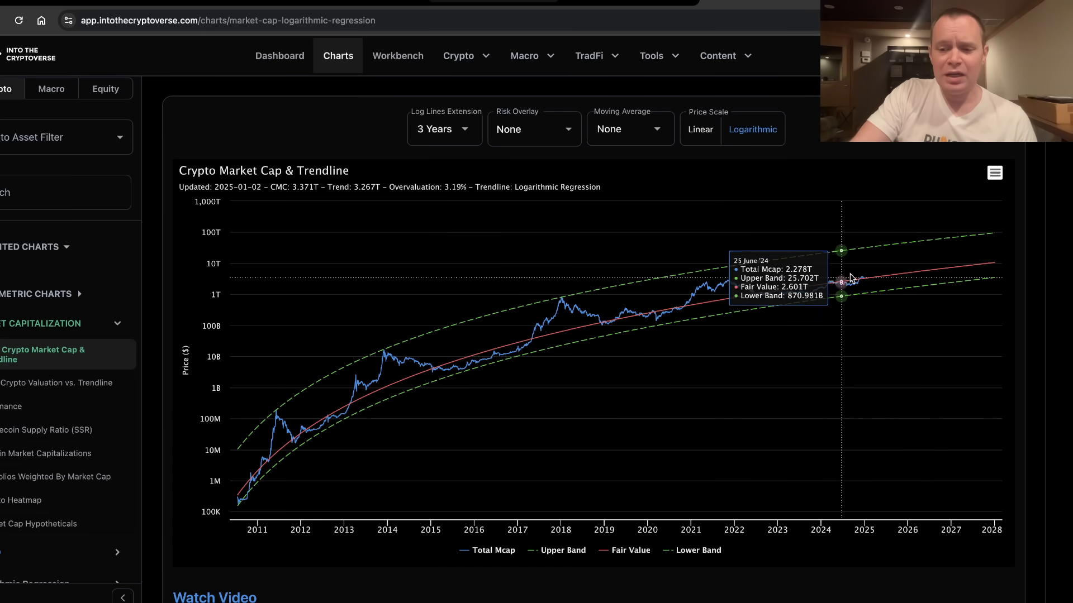
mouse_move(843, 286)
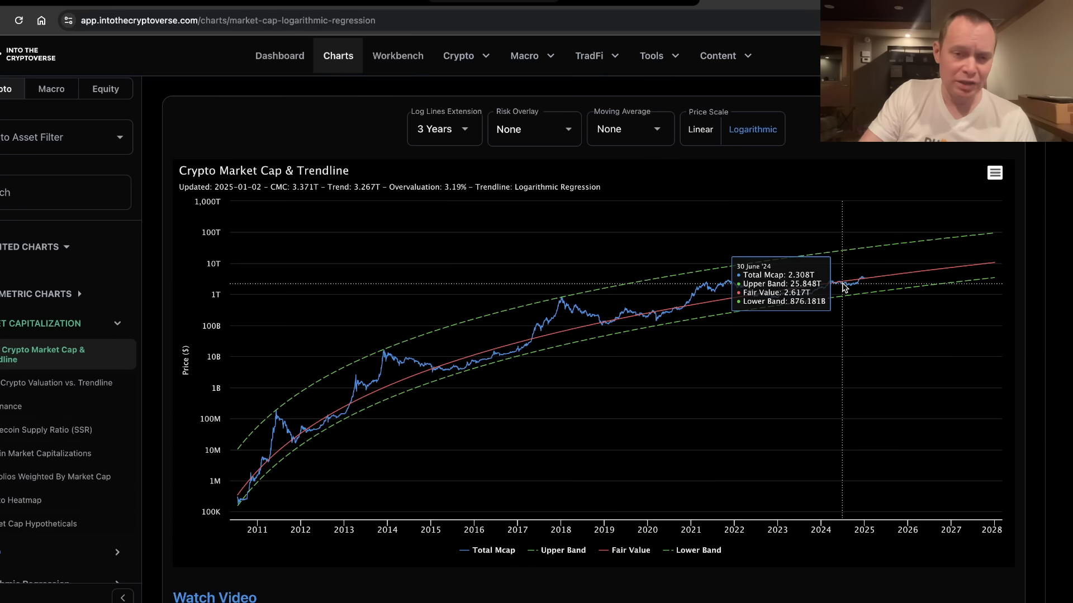
mouse_move(830, 286)
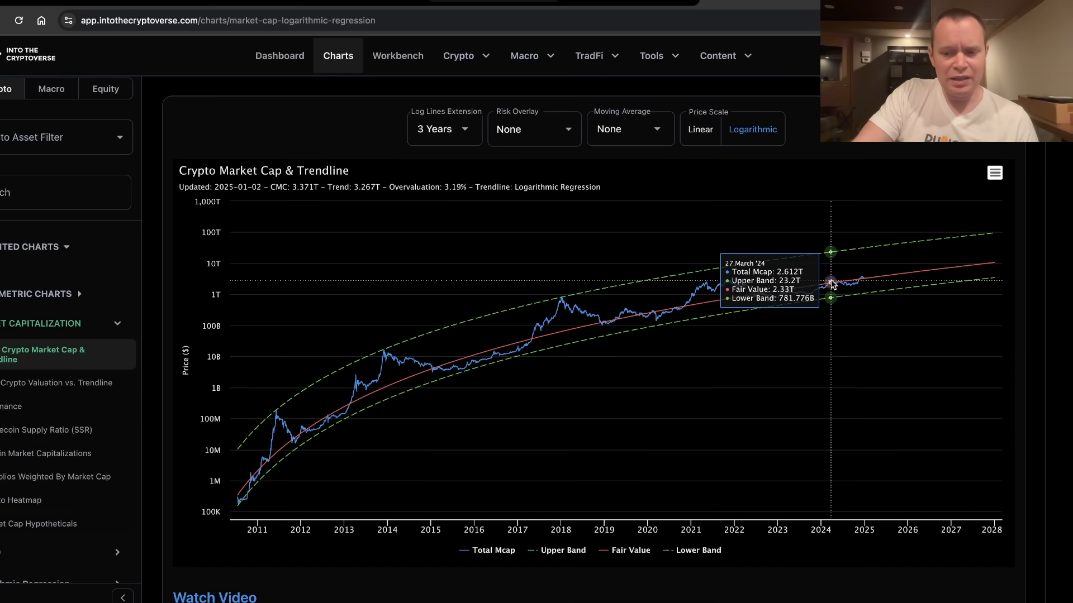
mouse_move(559, 347)
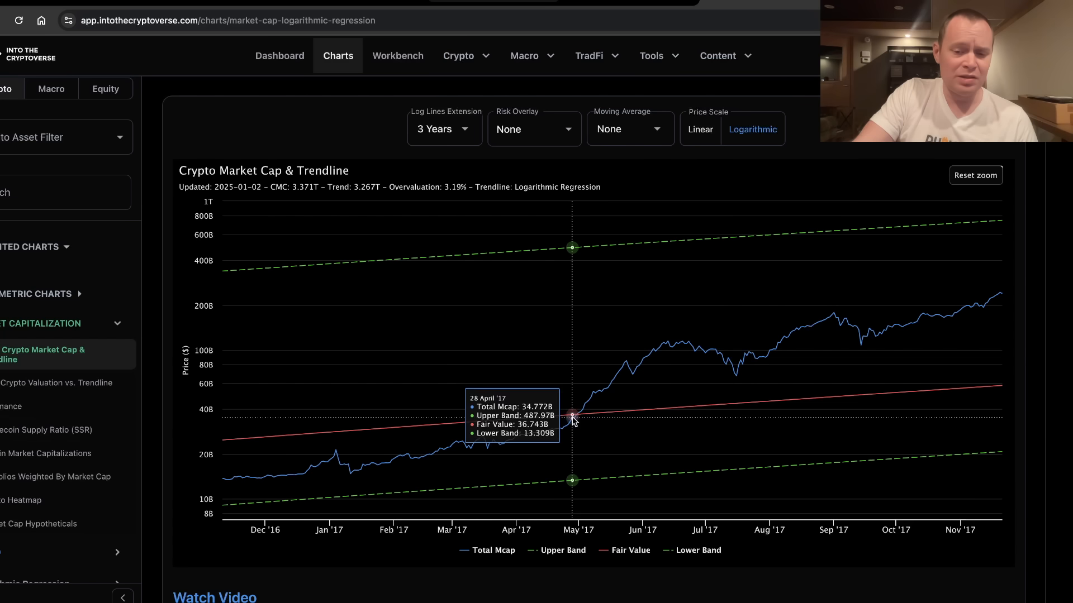
- Reset the December 2016–November 2017 zoom back to the full 2010–2028 range
click(974, 174)
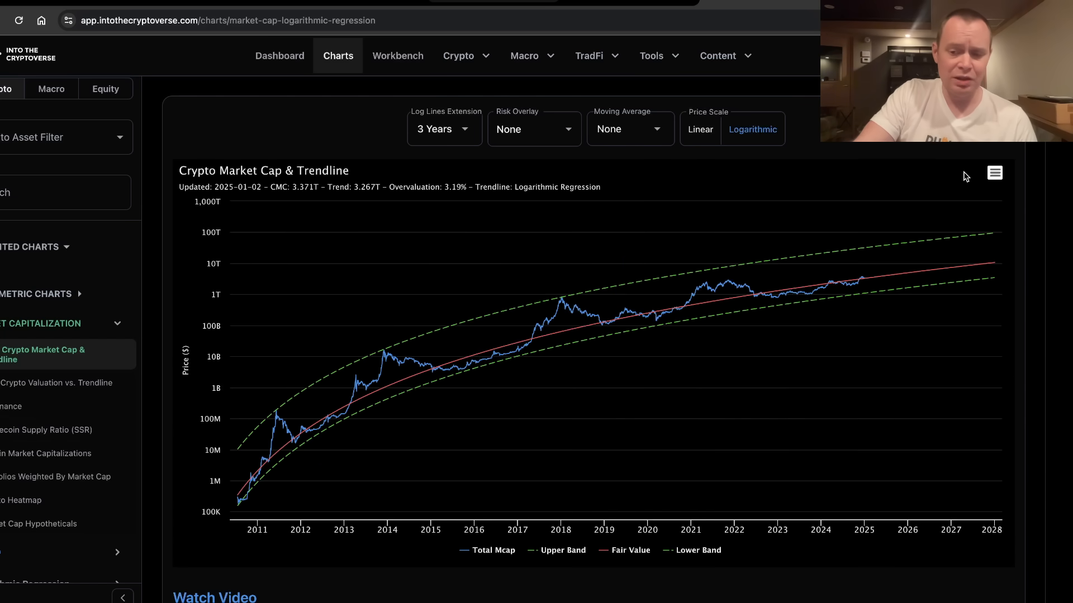
mouse_move(309, 421)
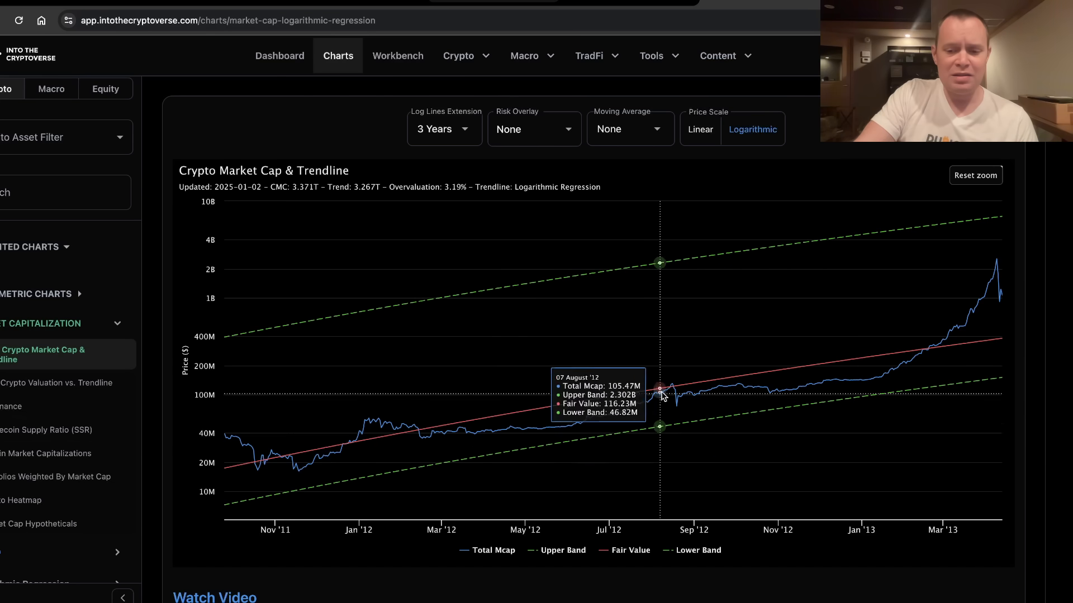
mouse_move(671, 387)
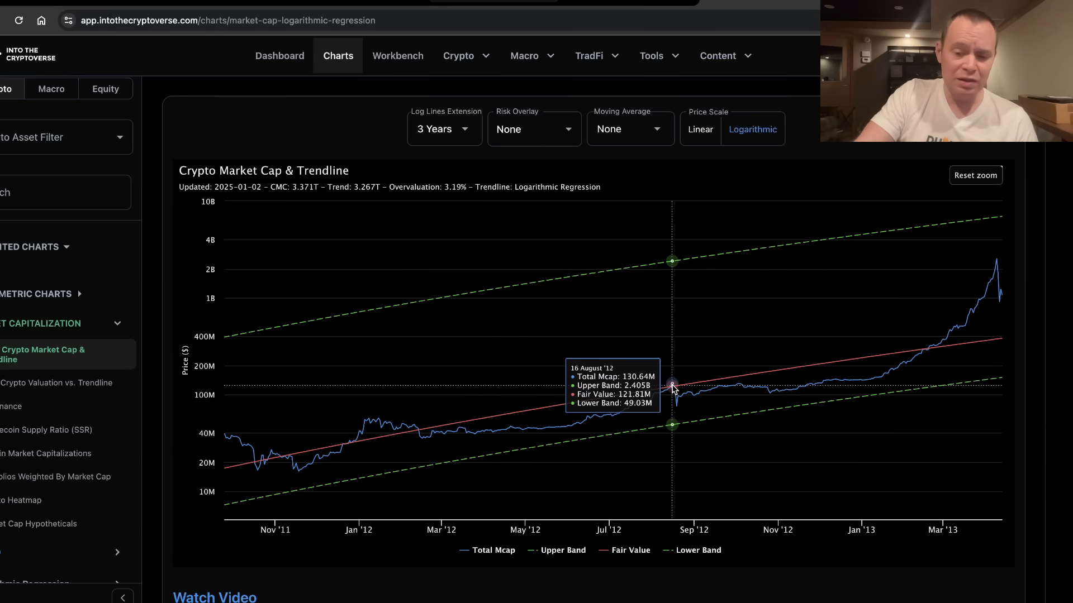
mouse_move(703, 389)
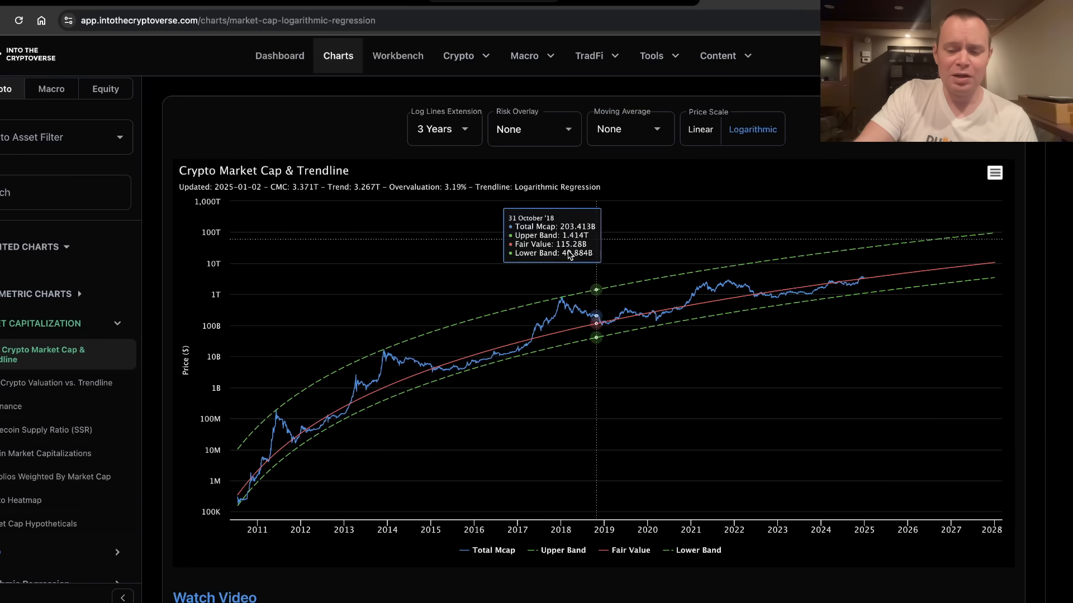
mouse_move(436, 370)
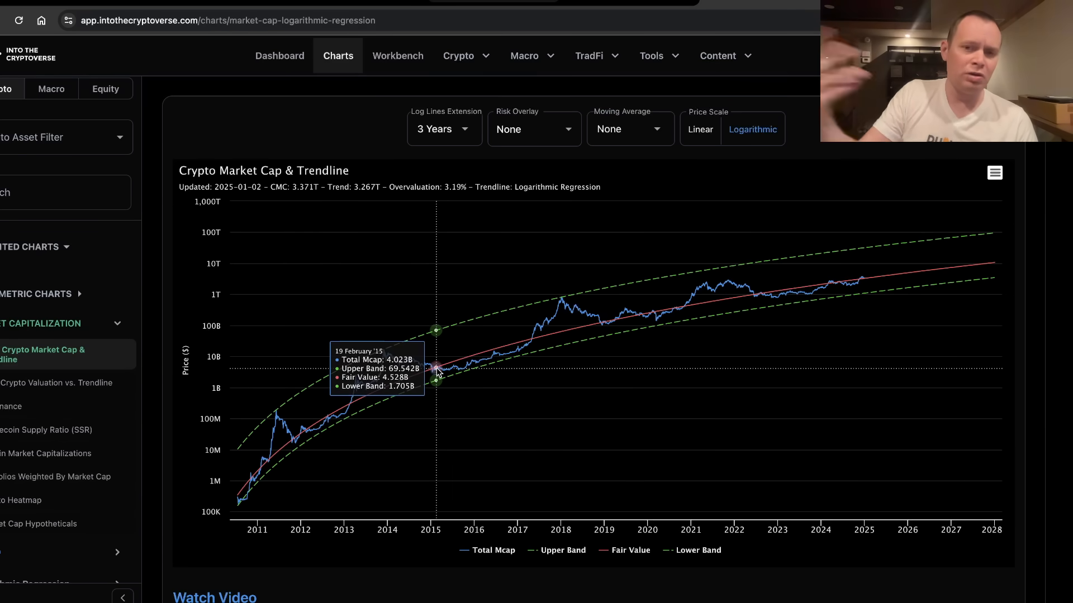
mouse_move(436, 370)
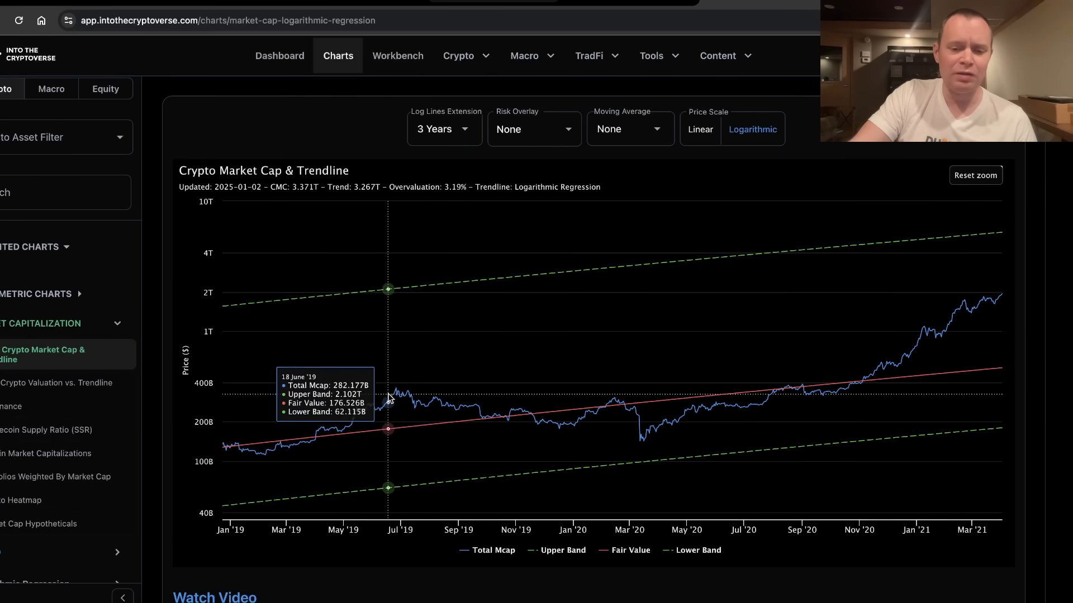
mouse_move(601, 408)
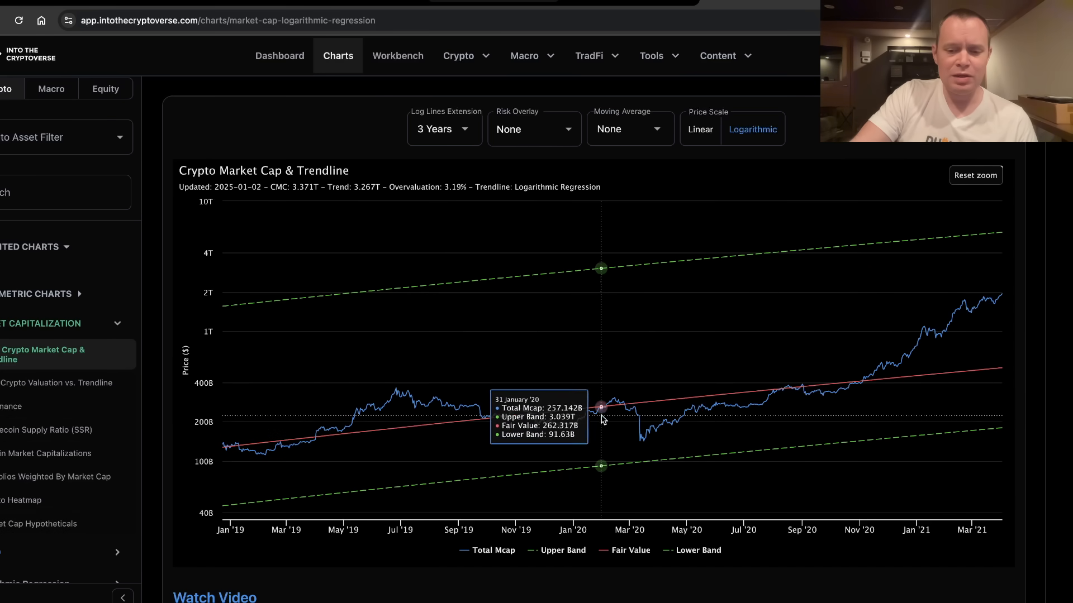
mouse_move(641, 441)
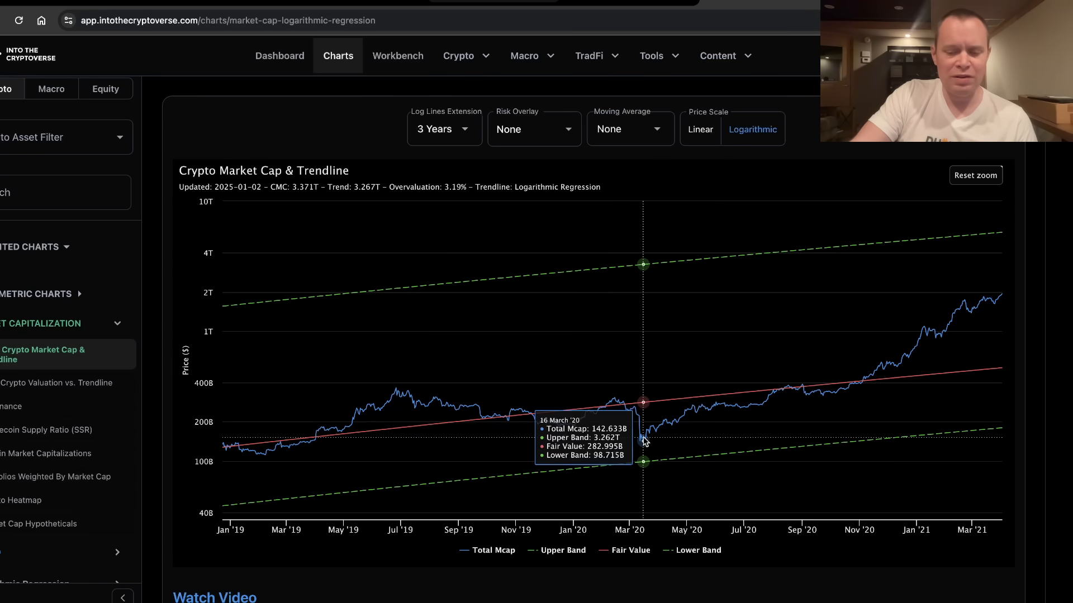
mouse_move(707, 407)
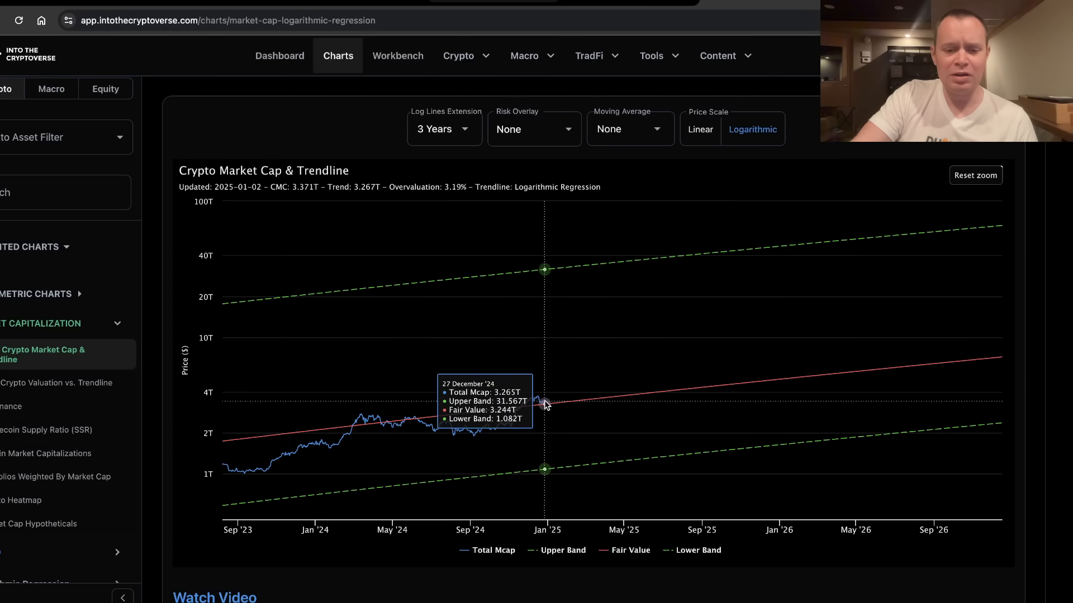
mouse_move(940, 173)
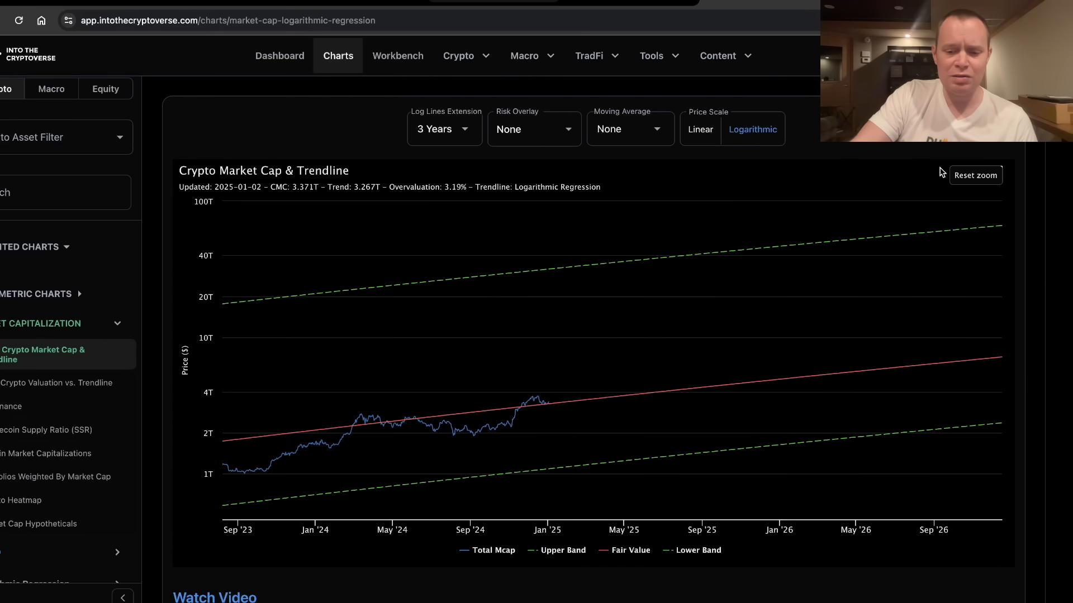
- Reset the zoom again to show the whole 2010–2028 market cap history
click(974, 175)
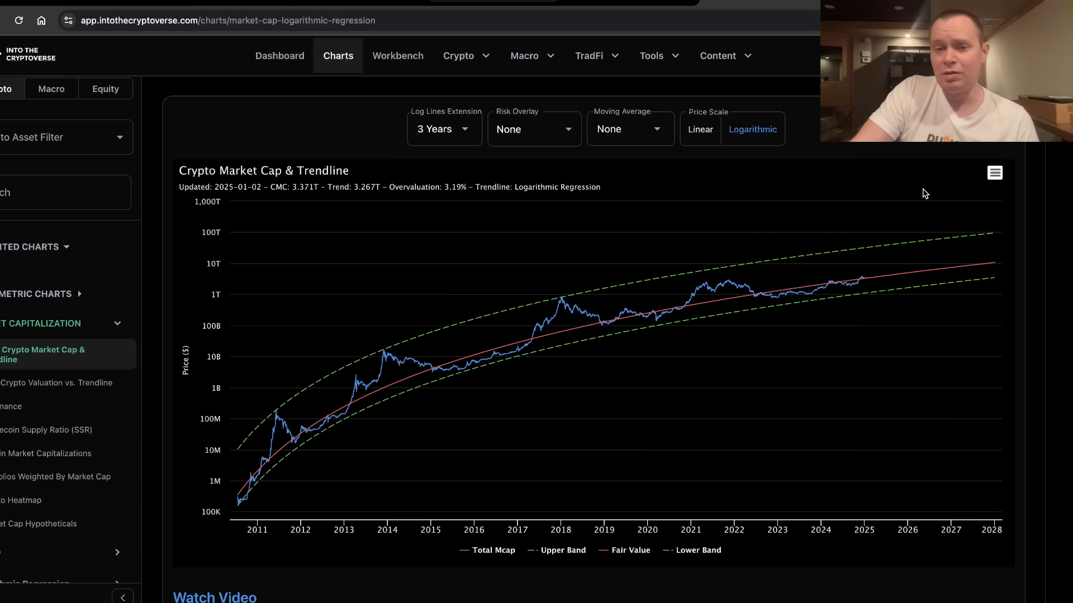
mouse_move(853, 196)
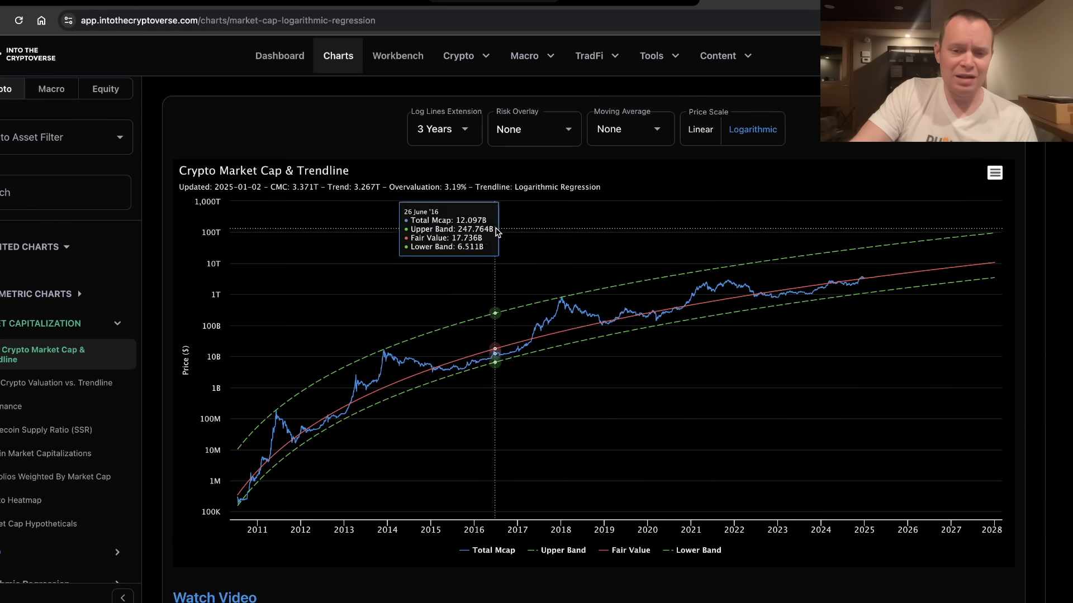
mouse_move(859, 287)
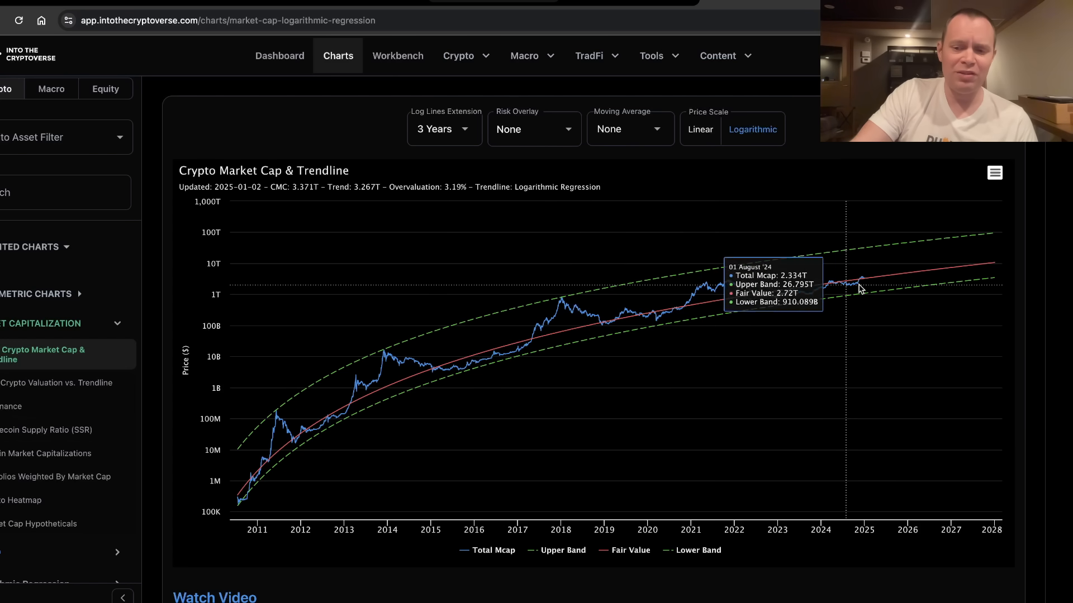
mouse_move(915, 349)
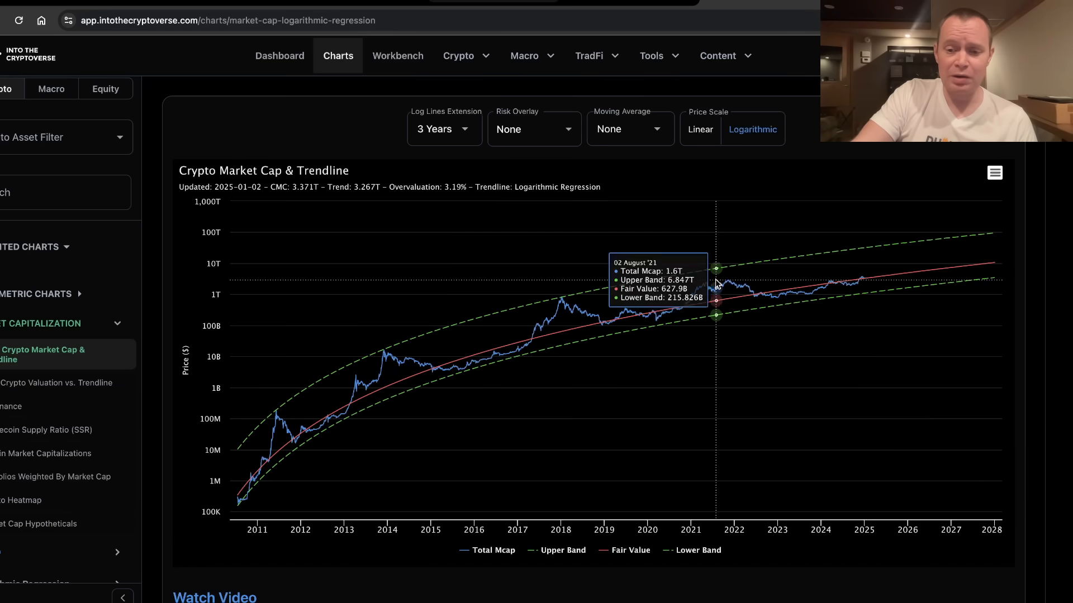
mouse_move(727, 281)
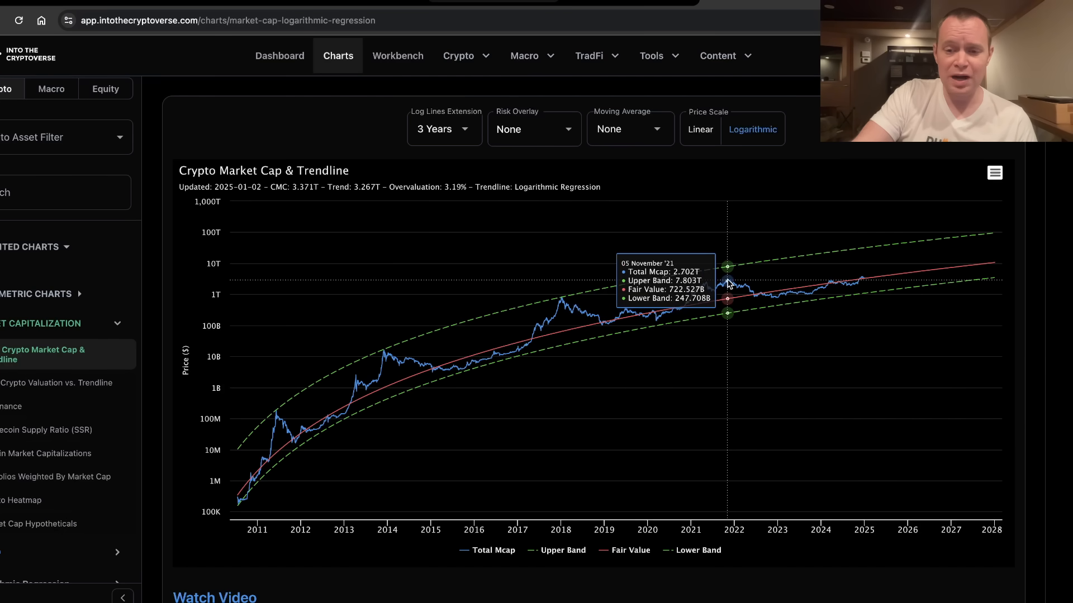
mouse_move(727, 284)
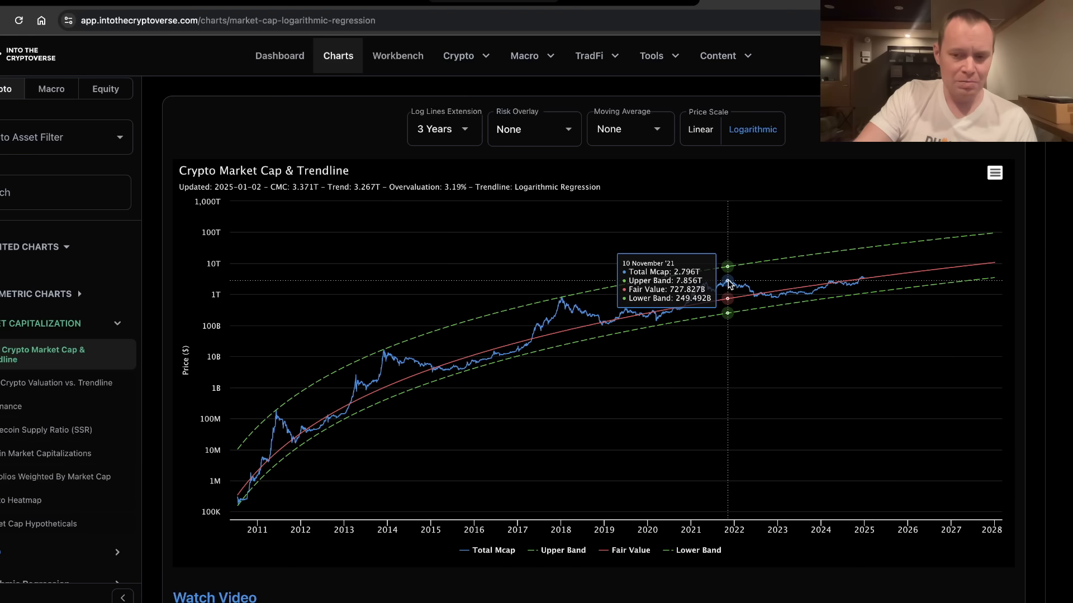
mouse_move(747, 298)
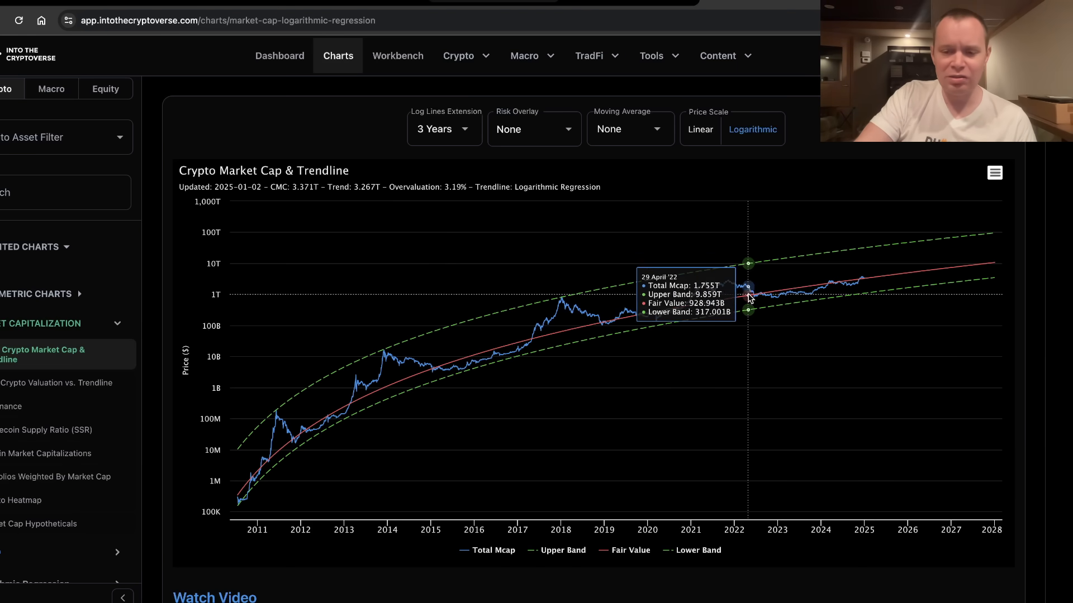
mouse_move(863, 284)
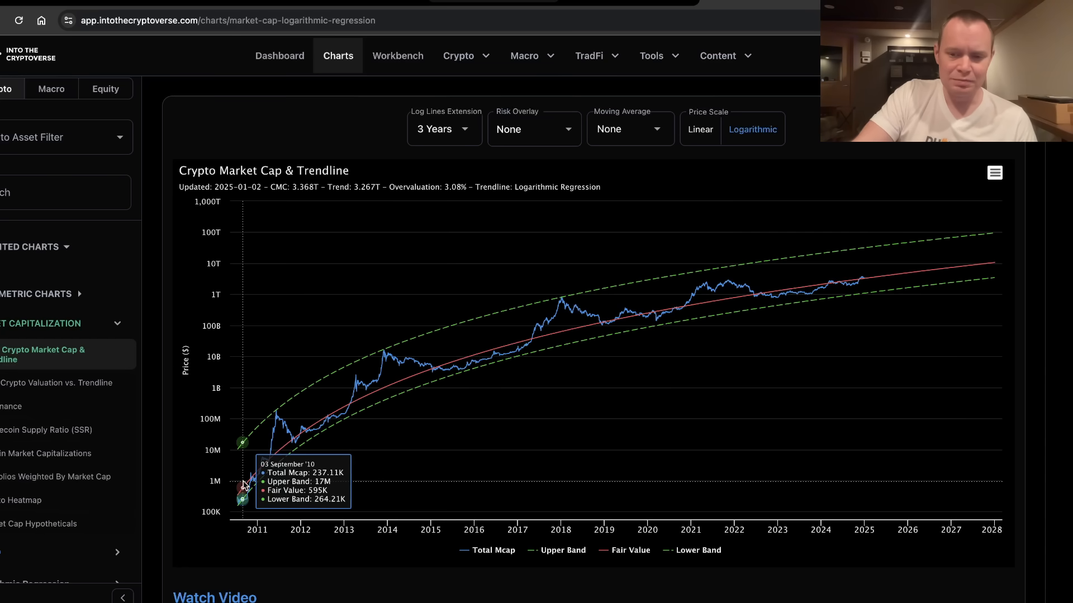
mouse_move(293, 436)
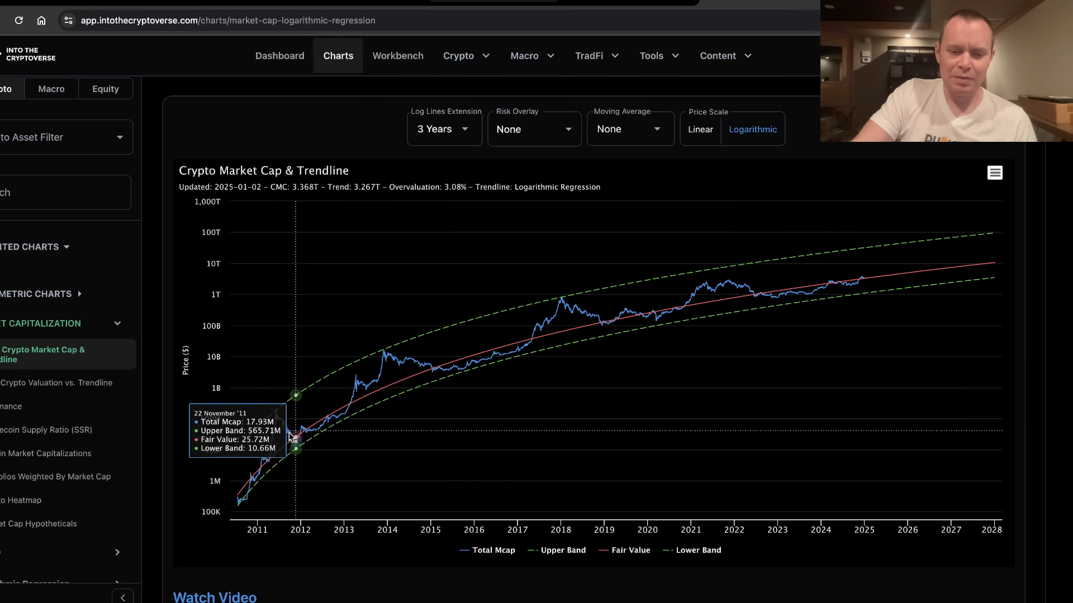
mouse_move(875, 392)
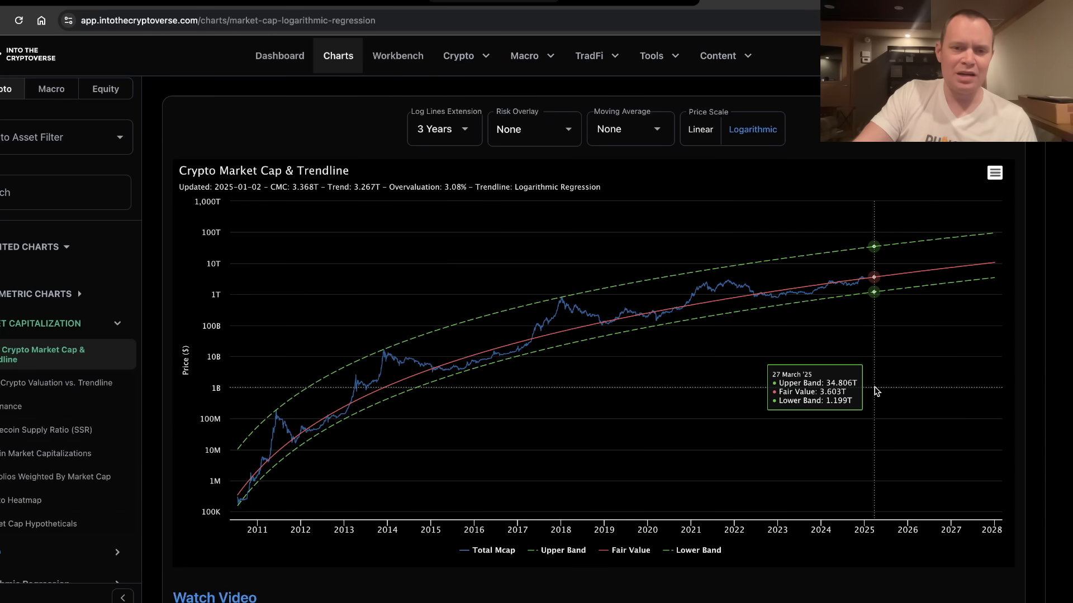
mouse_move(883, 193)
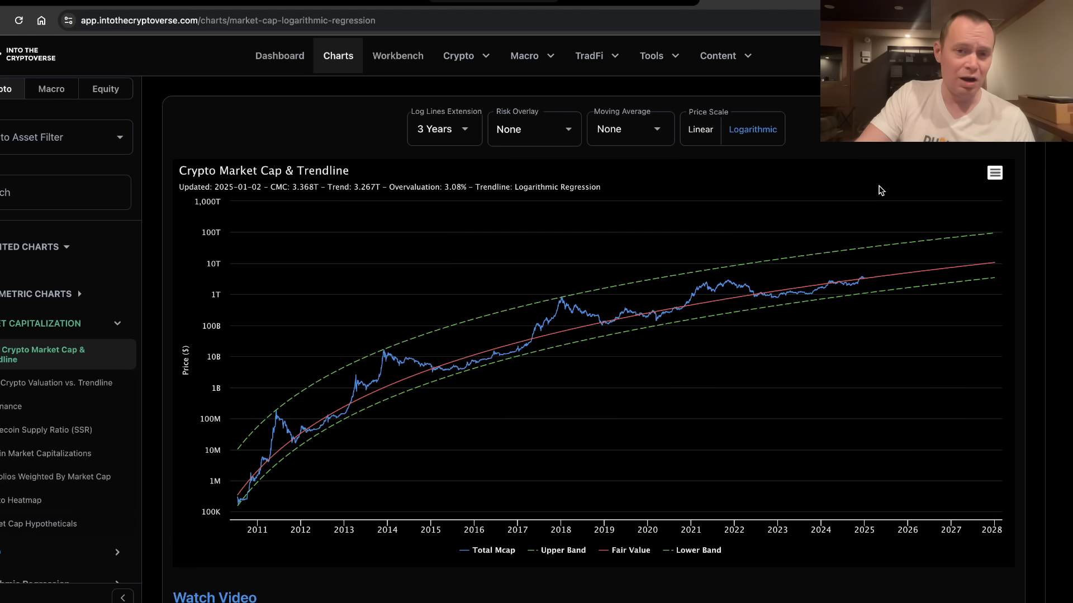
mouse_move(252, 475)
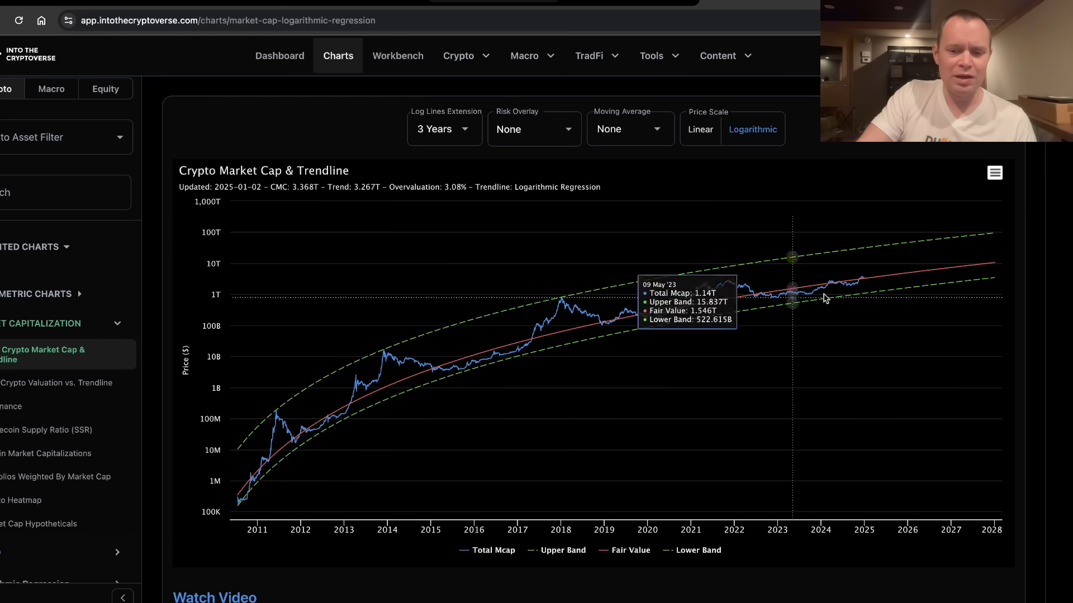
mouse_move(810, 286)
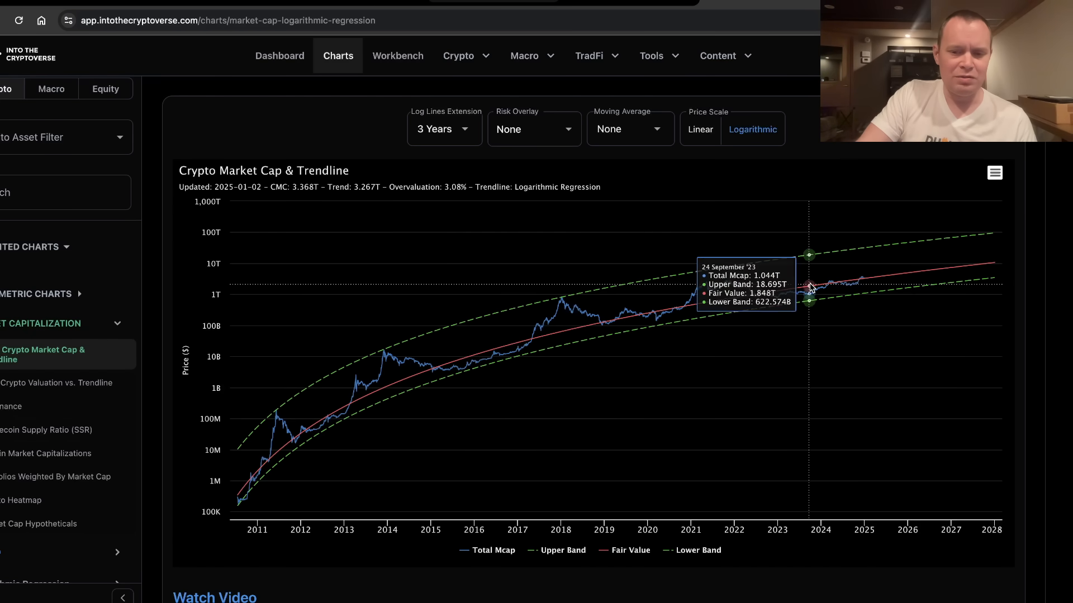
mouse_move(810, 286)
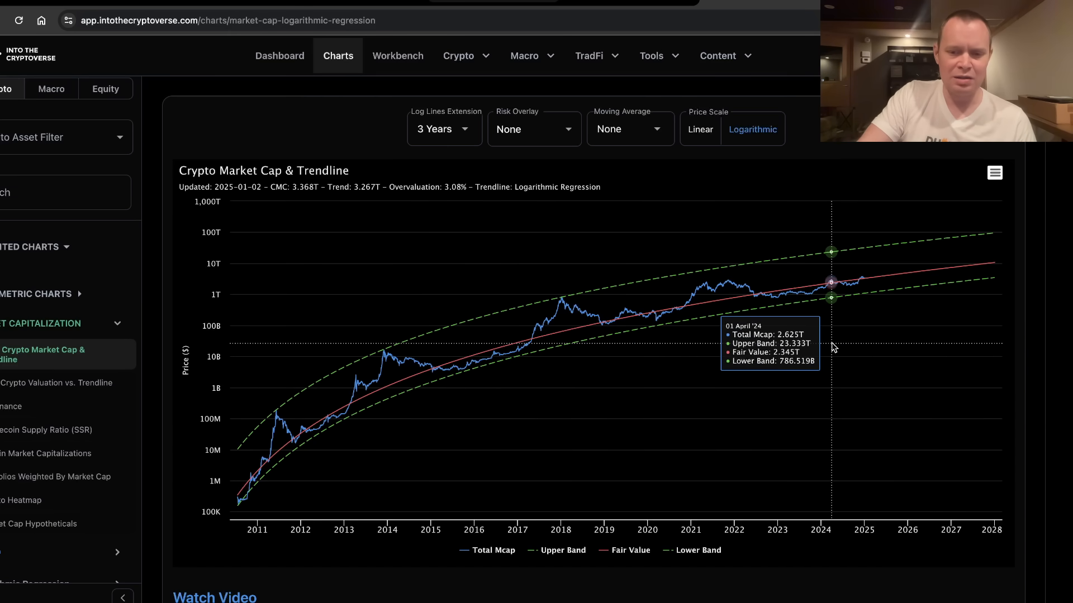
- Apply the Summary risk overlay to the market cap line and reset to full range
click(533, 129)
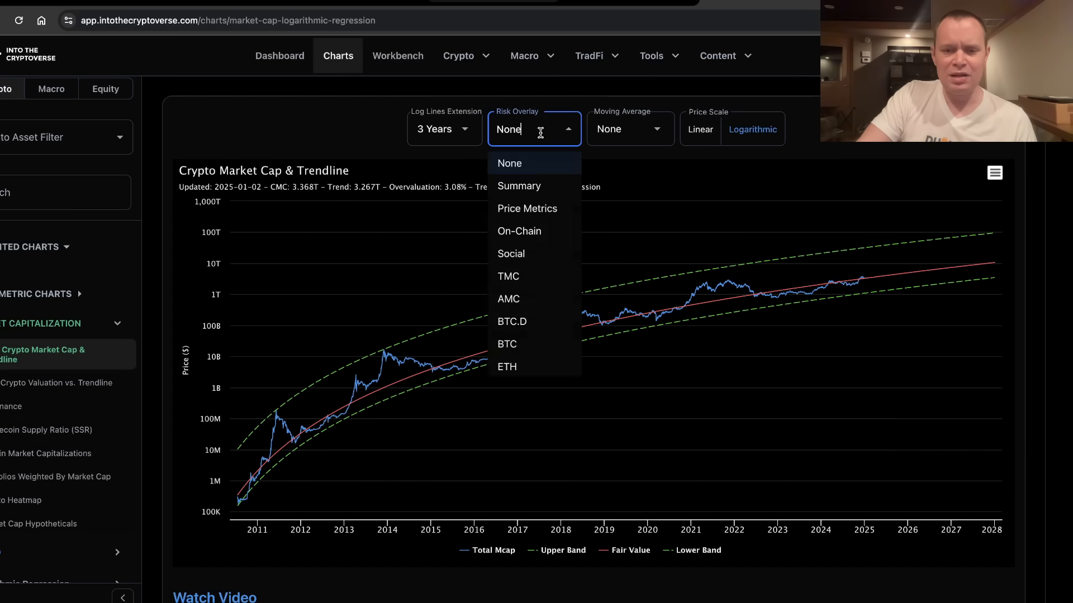
click(518, 185)
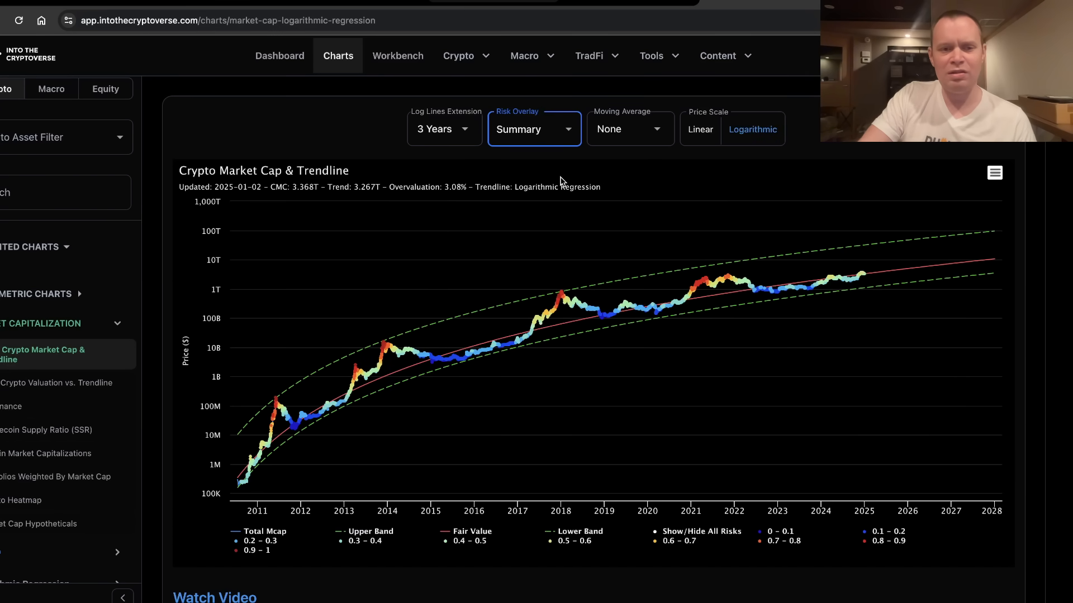
mouse_move(744, 374)
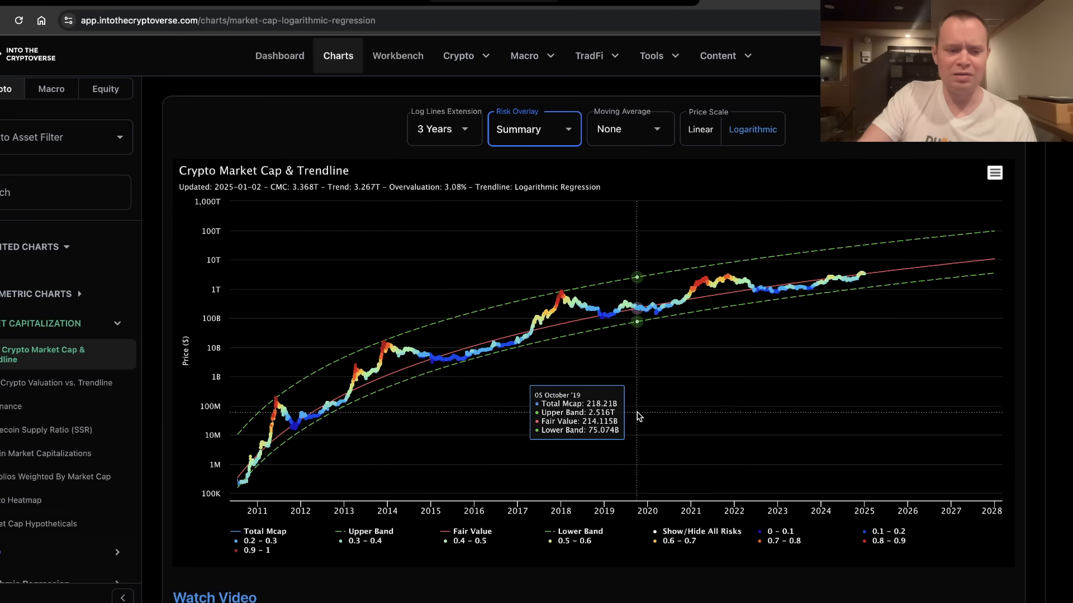
mouse_move(264, 435)
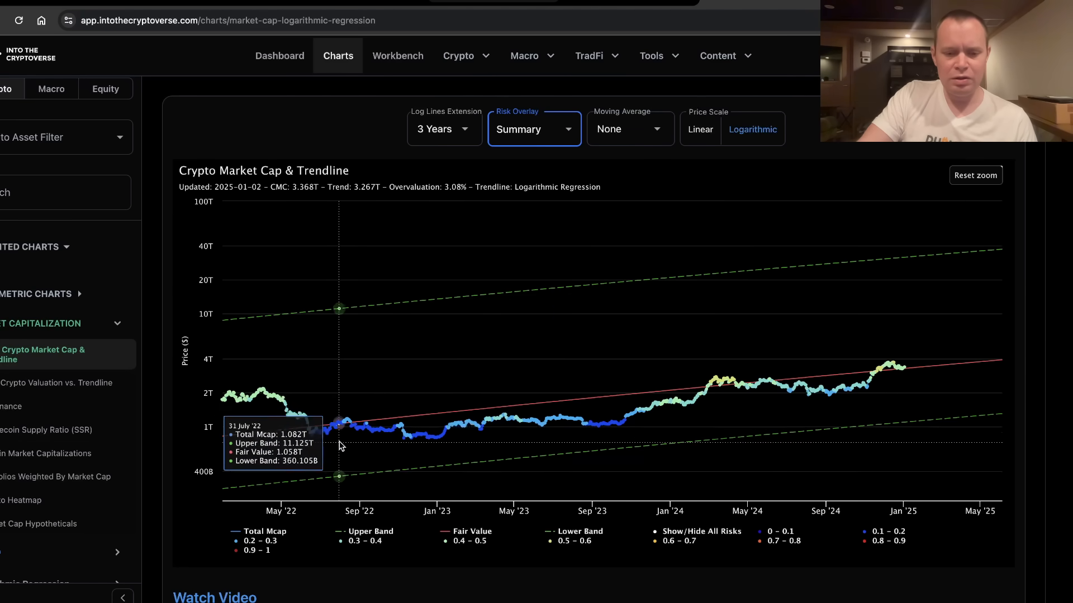
click(975, 174)
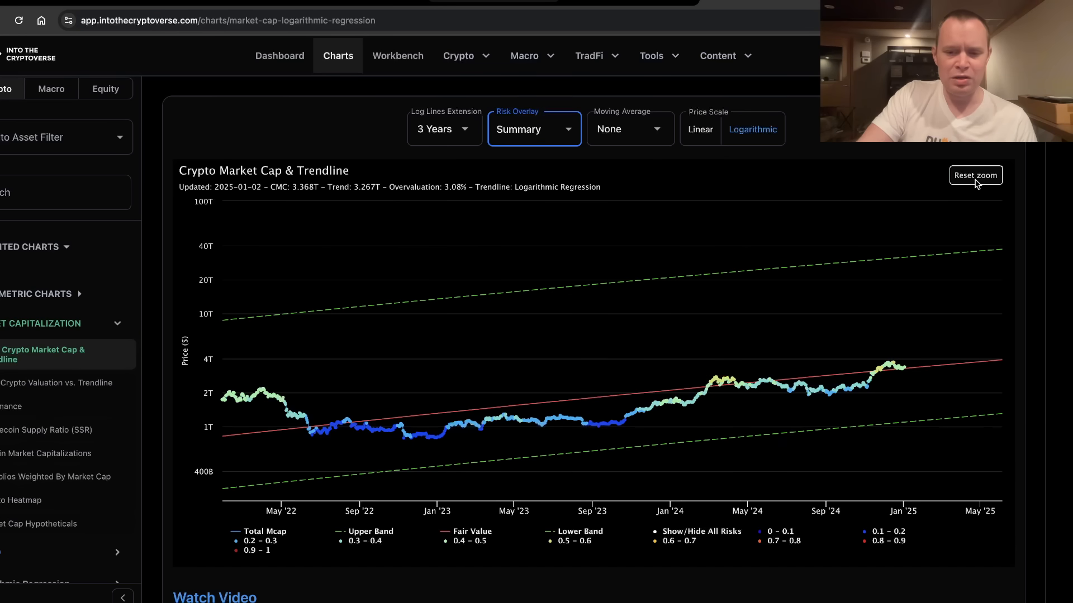
click(974, 175)
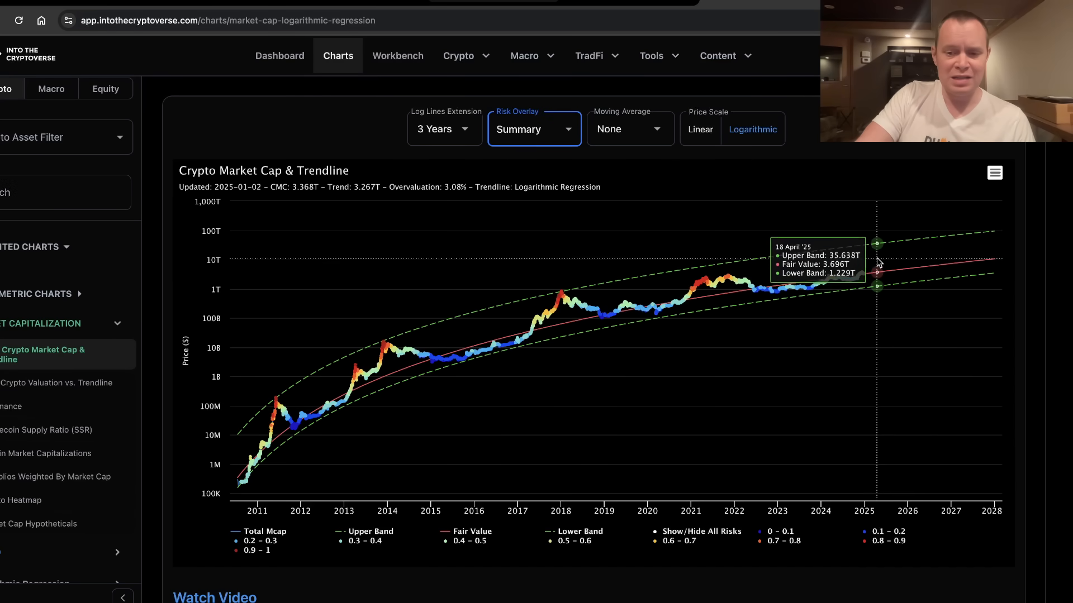
mouse_move(824, 314)
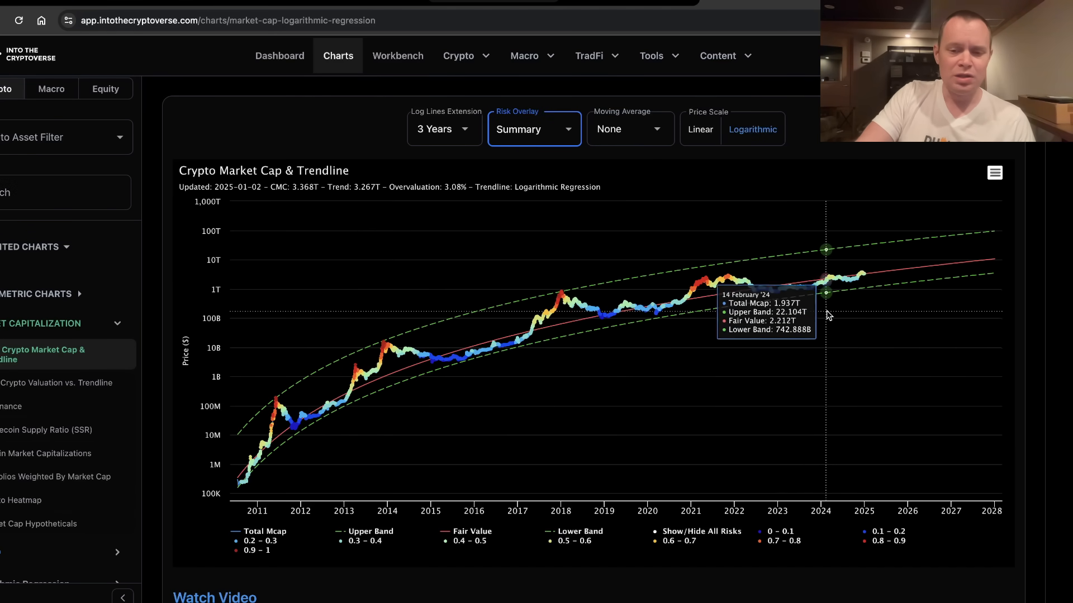
mouse_move(560, 228)
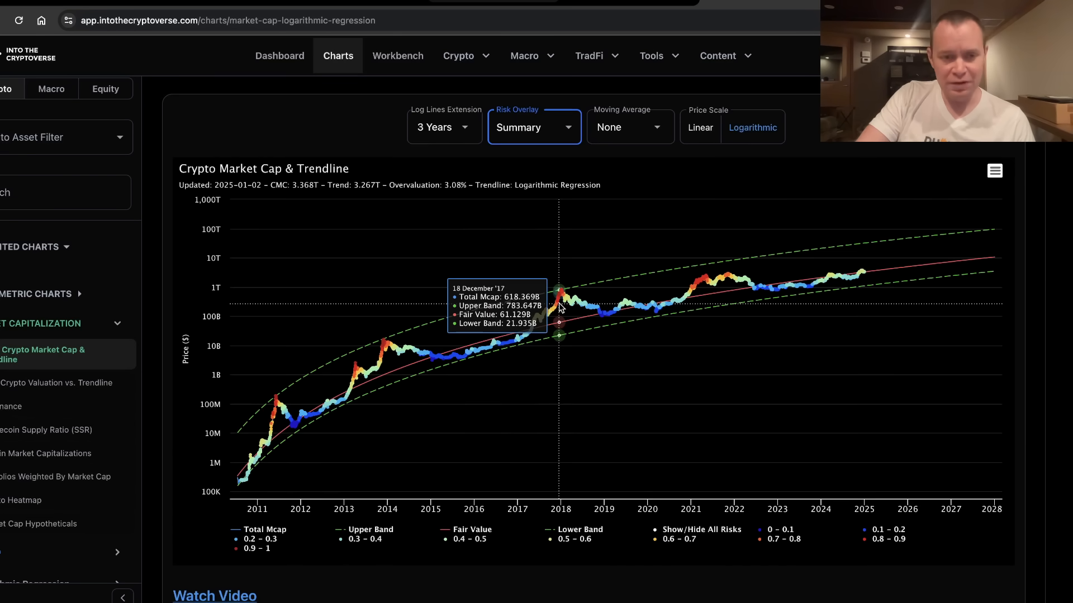
mouse_move(270, 400)
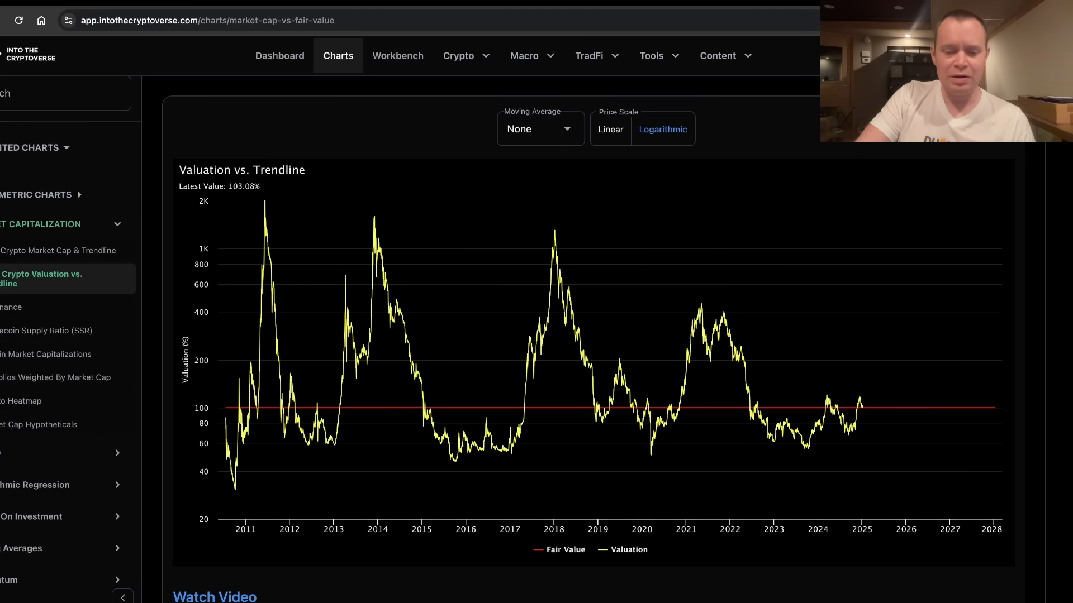
mouse_move(452, 289)
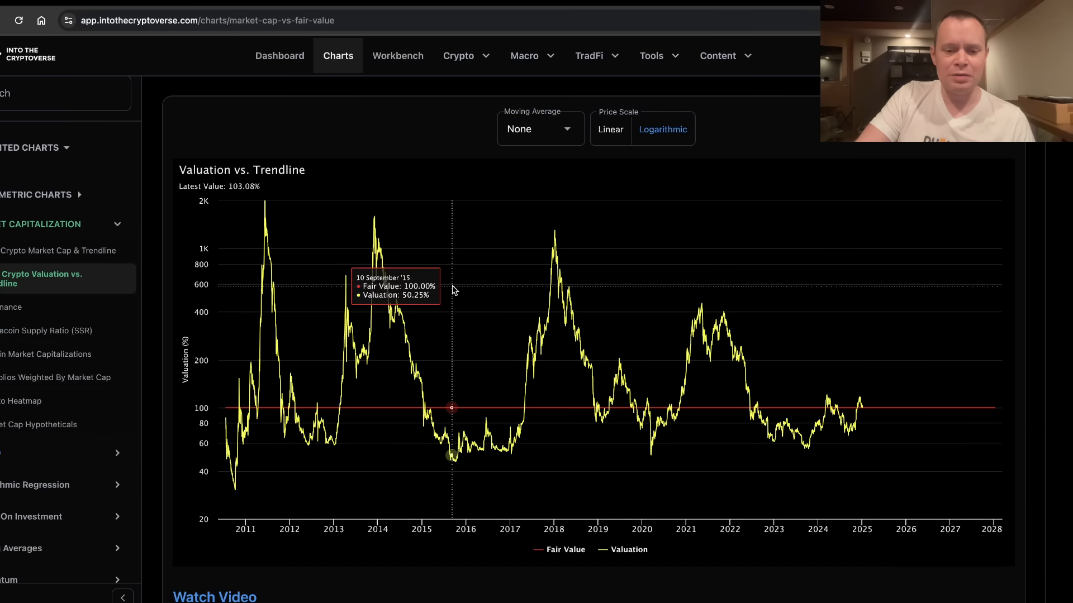
mouse_move(471, 438)
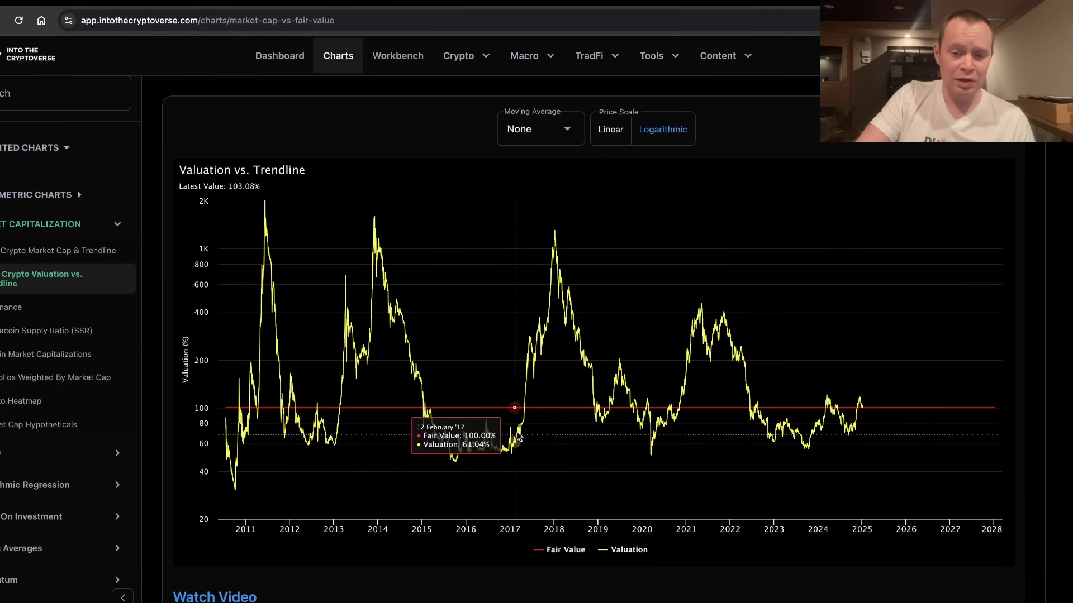
mouse_move(557, 238)
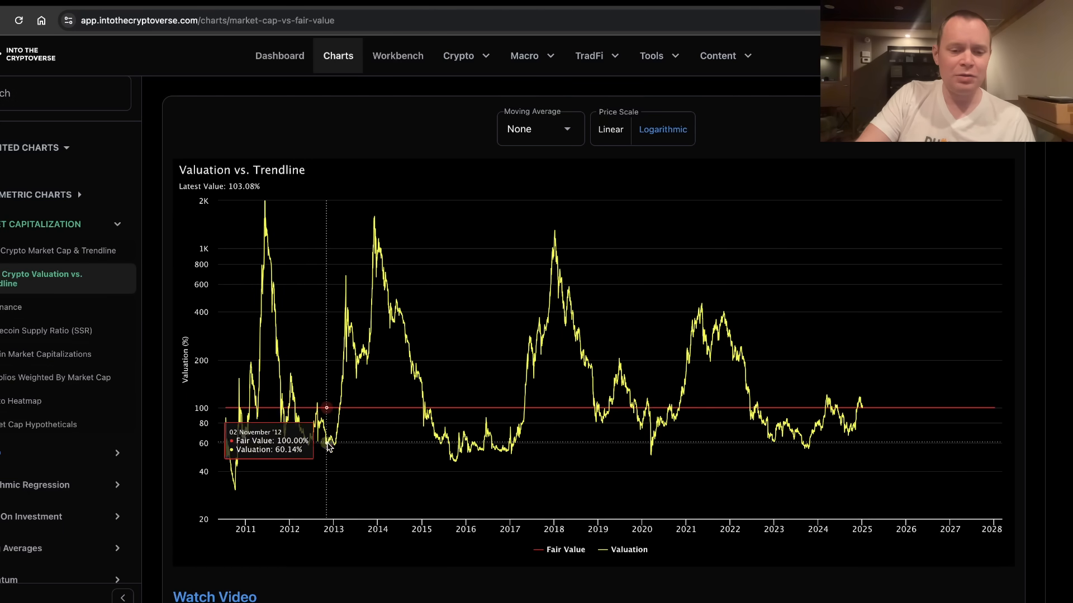
mouse_move(351, 258)
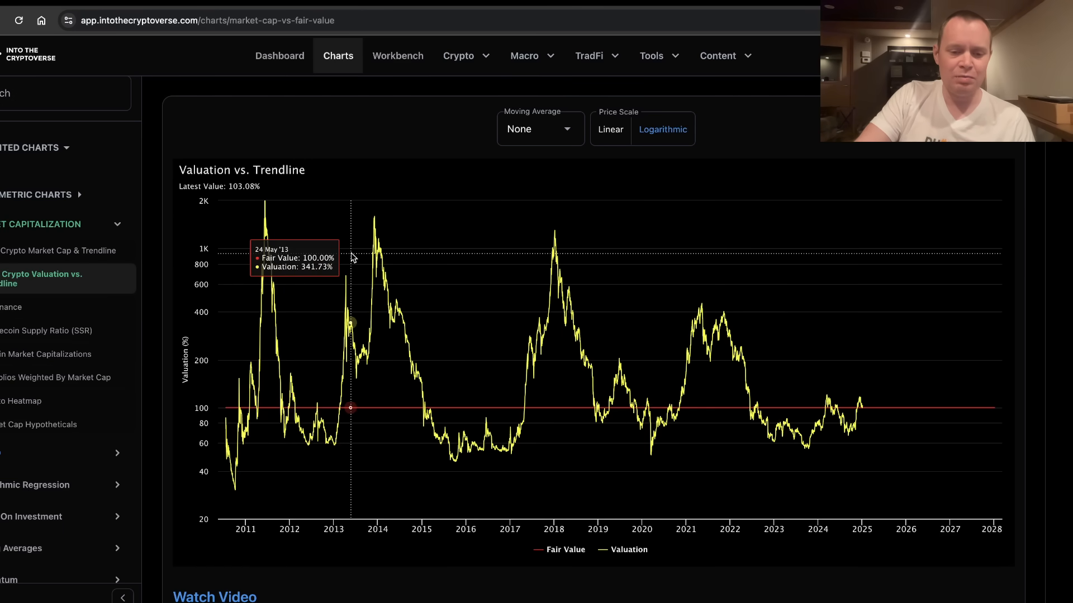
mouse_move(512, 308)
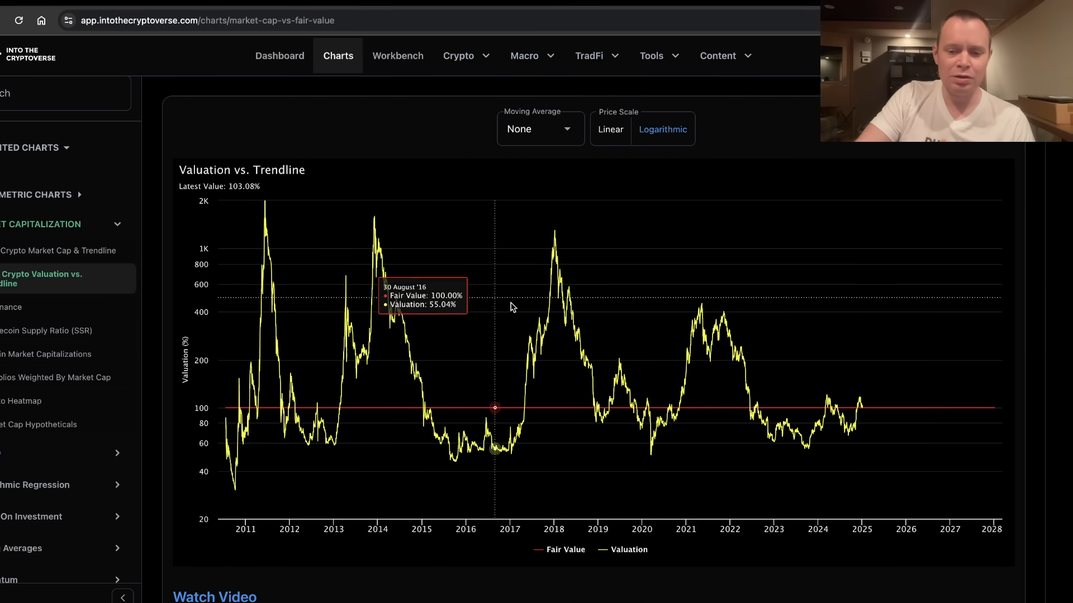
mouse_move(604, 412)
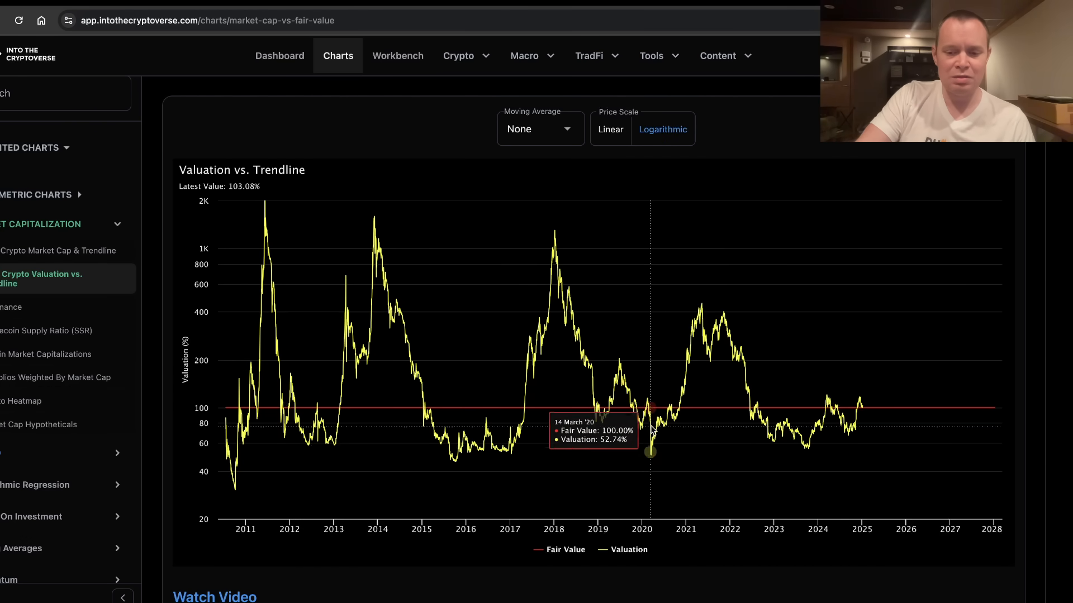
mouse_move(695, 305)
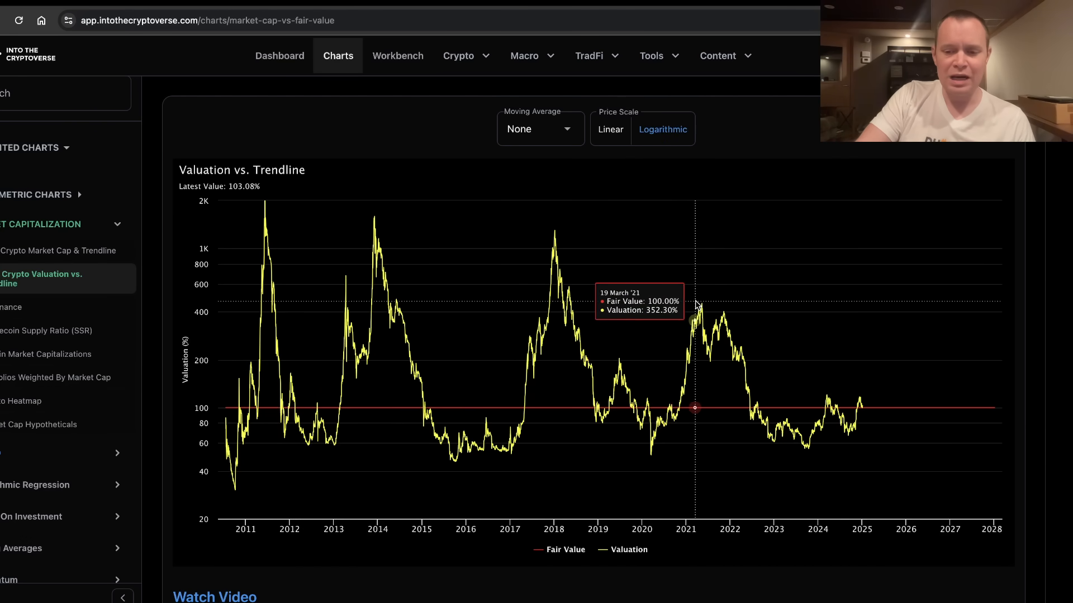
mouse_move(788, 299)
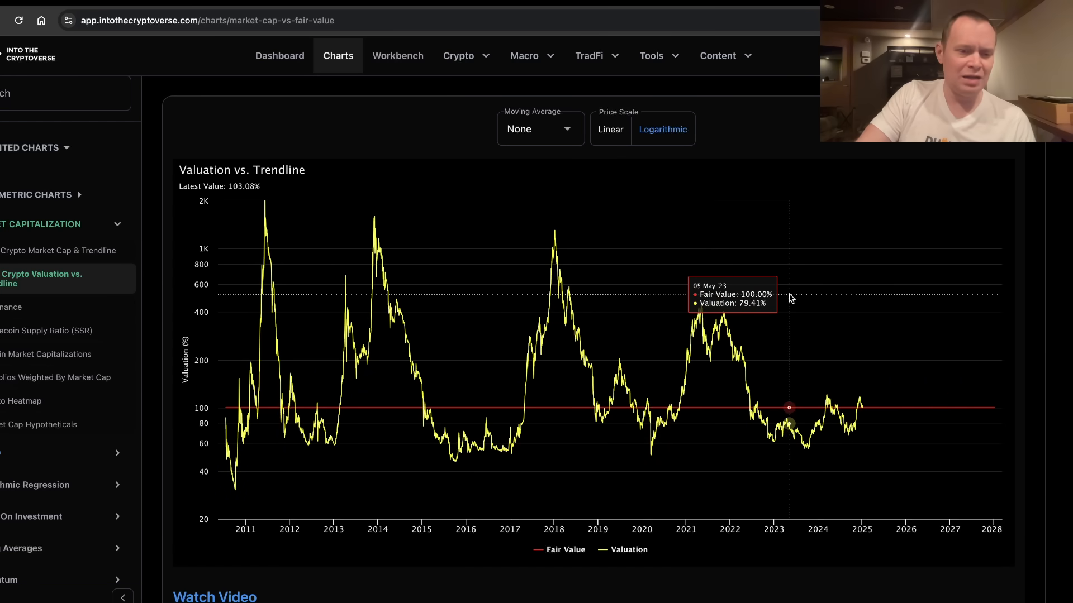
mouse_move(505, 396)
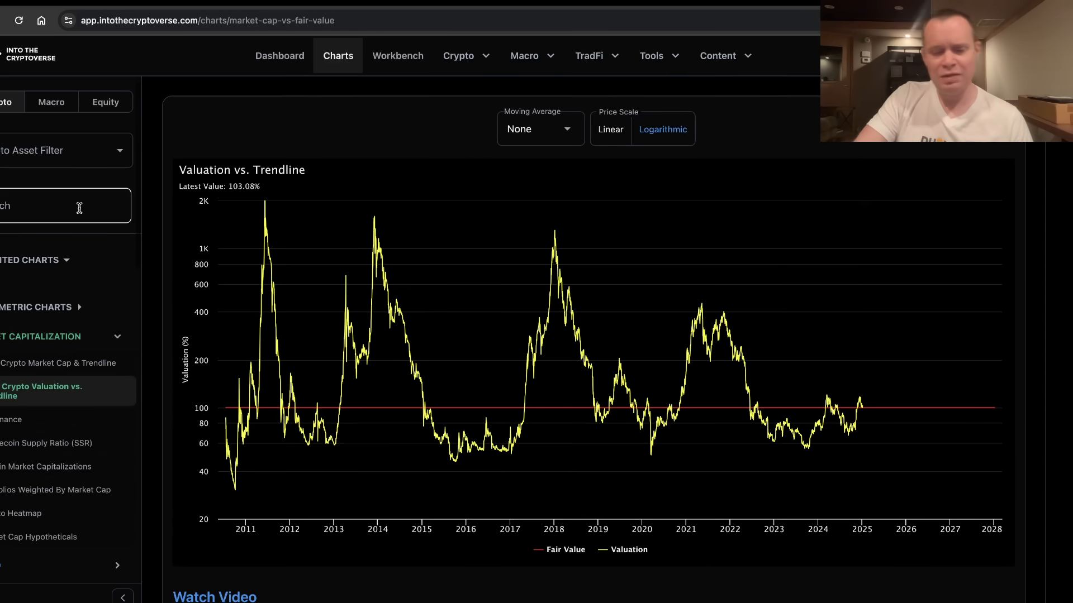
- Search 'cycle', open the ROI After Cycle Bottom chart, and reset it to full range
text(cycle)
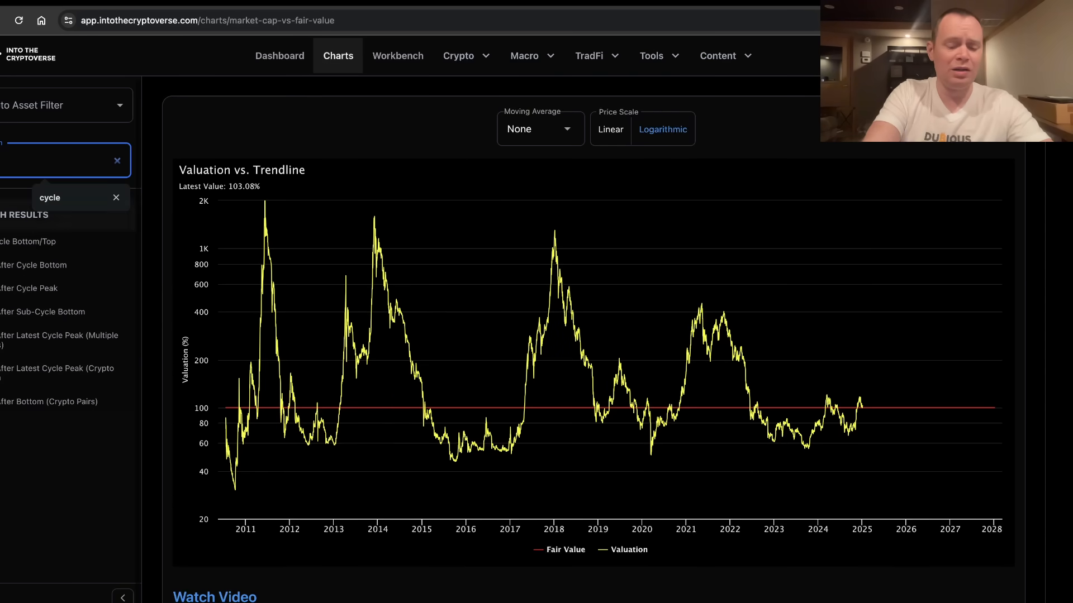
click(33, 264)
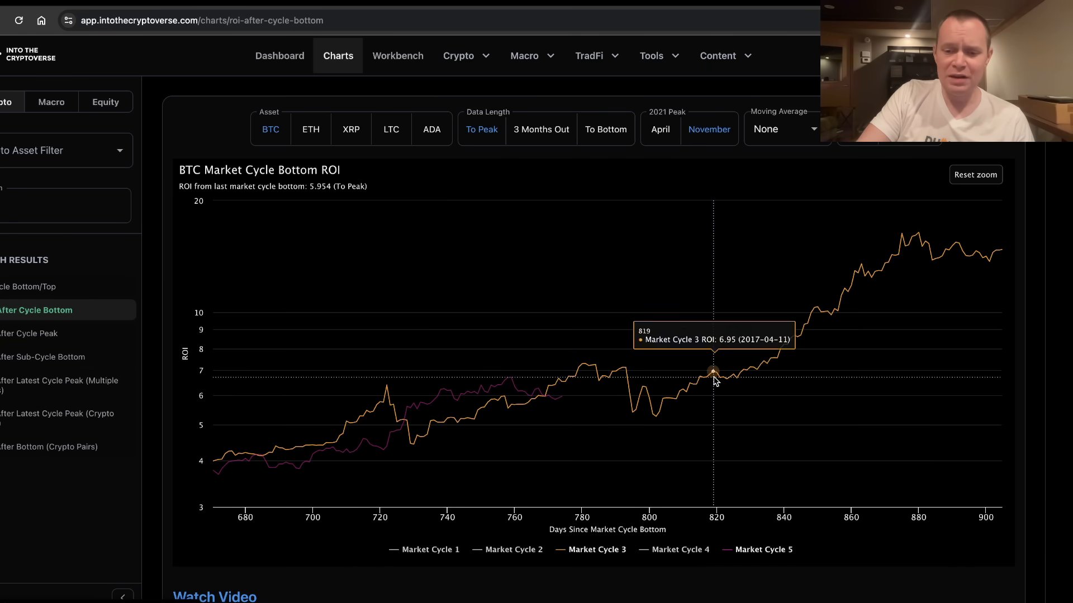
mouse_move(508, 381)
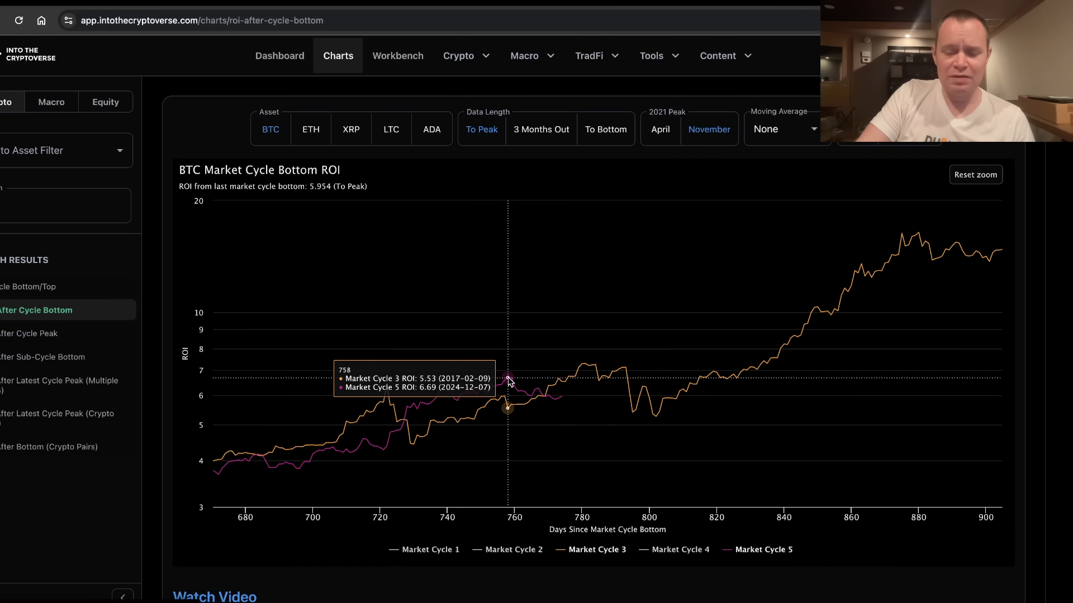
mouse_move(582, 366)
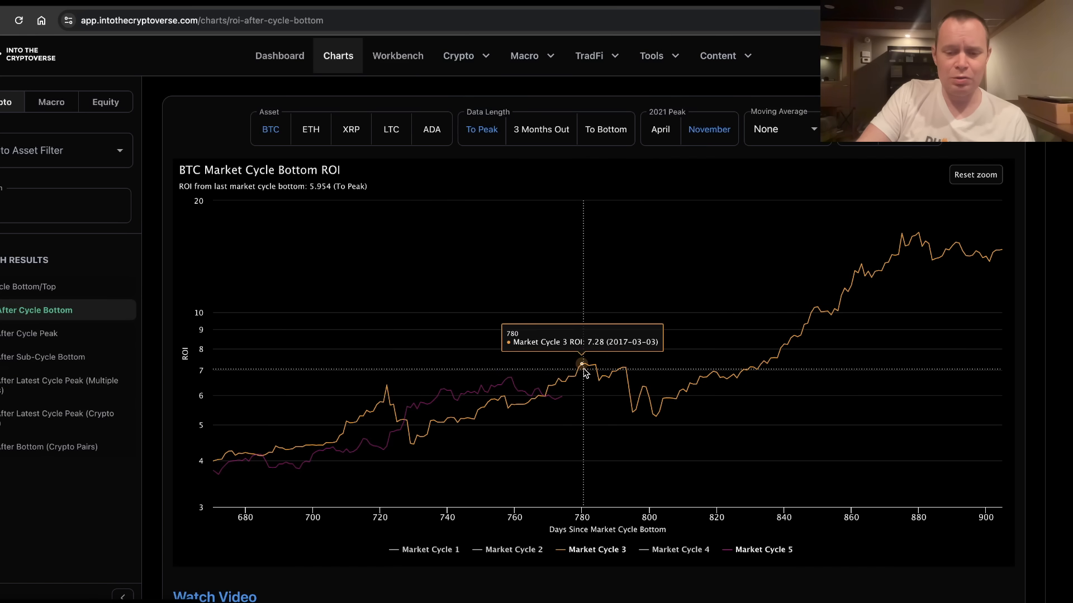
mouse_move(546, 375)
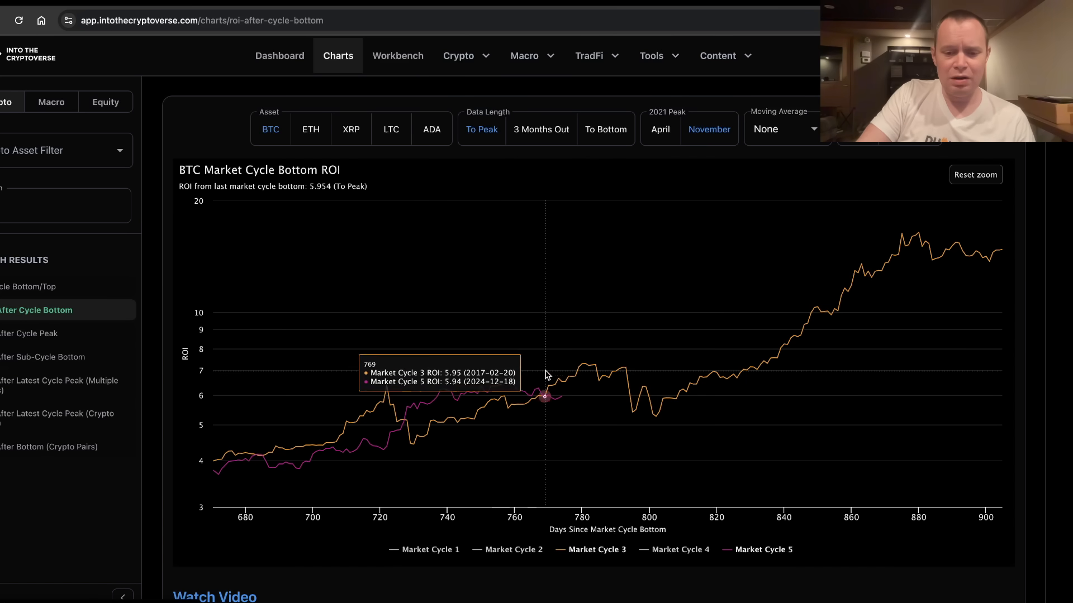
mouse_move(594, 366)
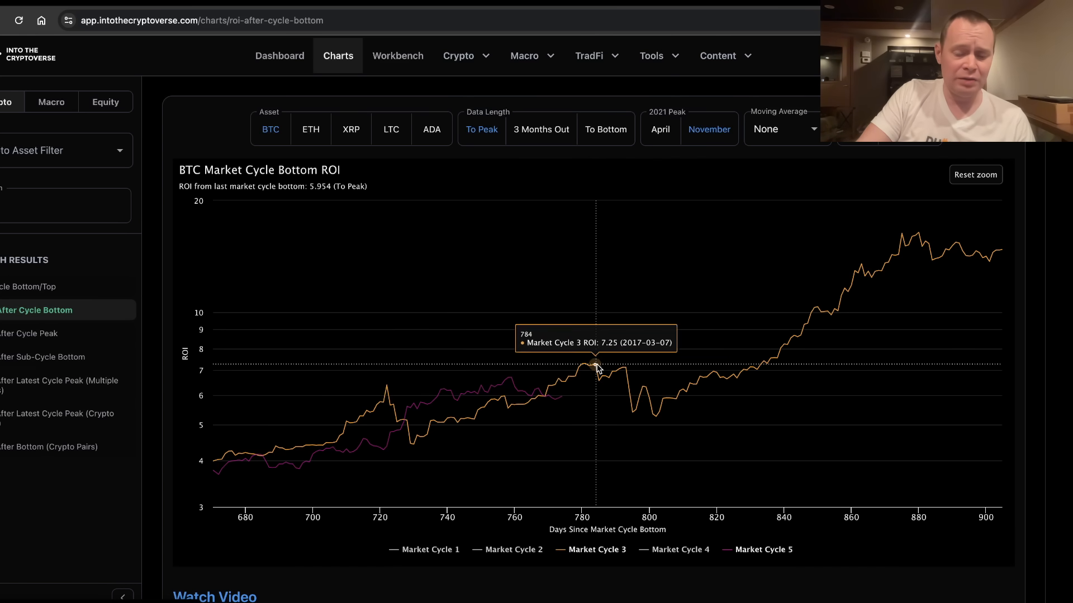
mouse_move(944, 229)
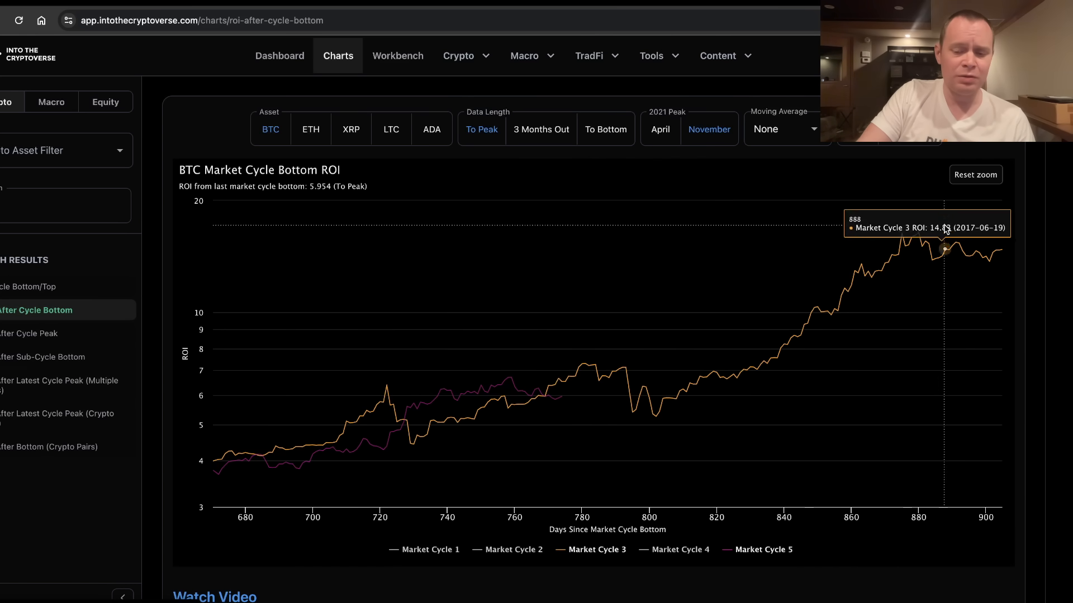
click(974, 174)
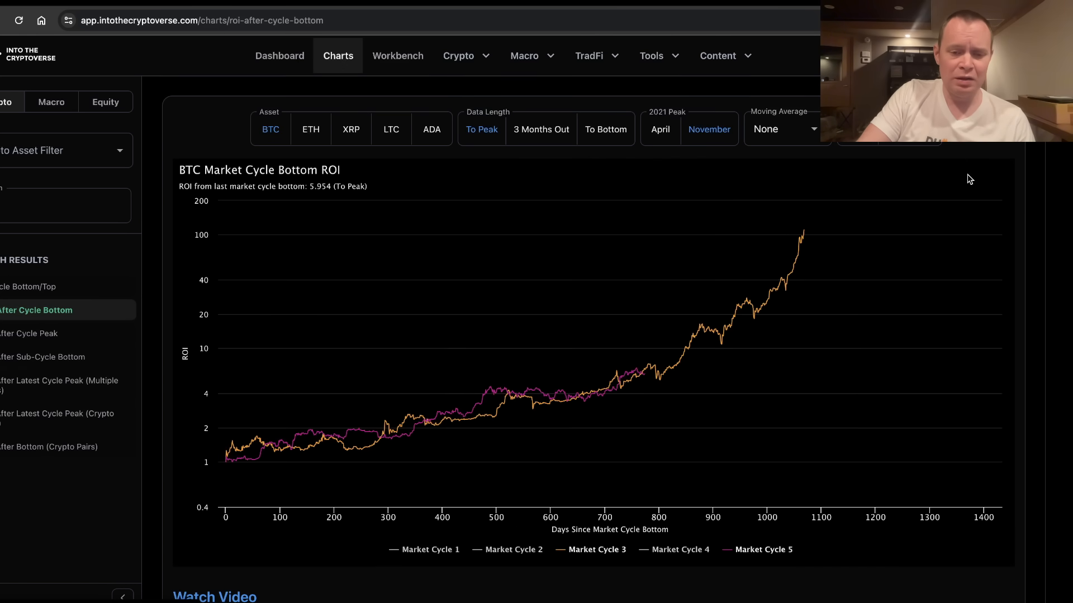
mouse_move(462, 417)
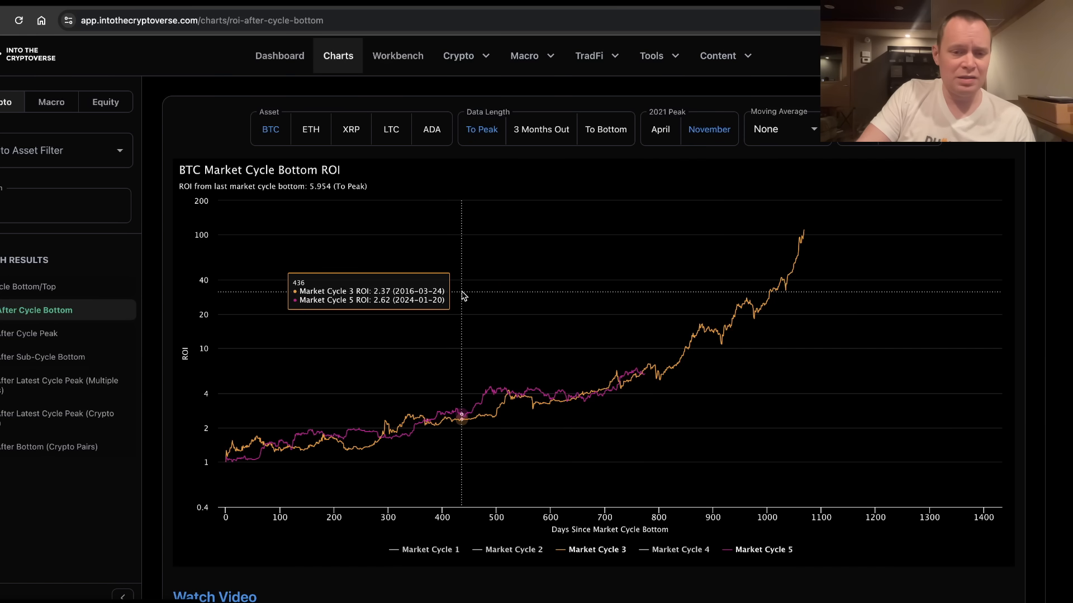
mouse_move(643, 309)
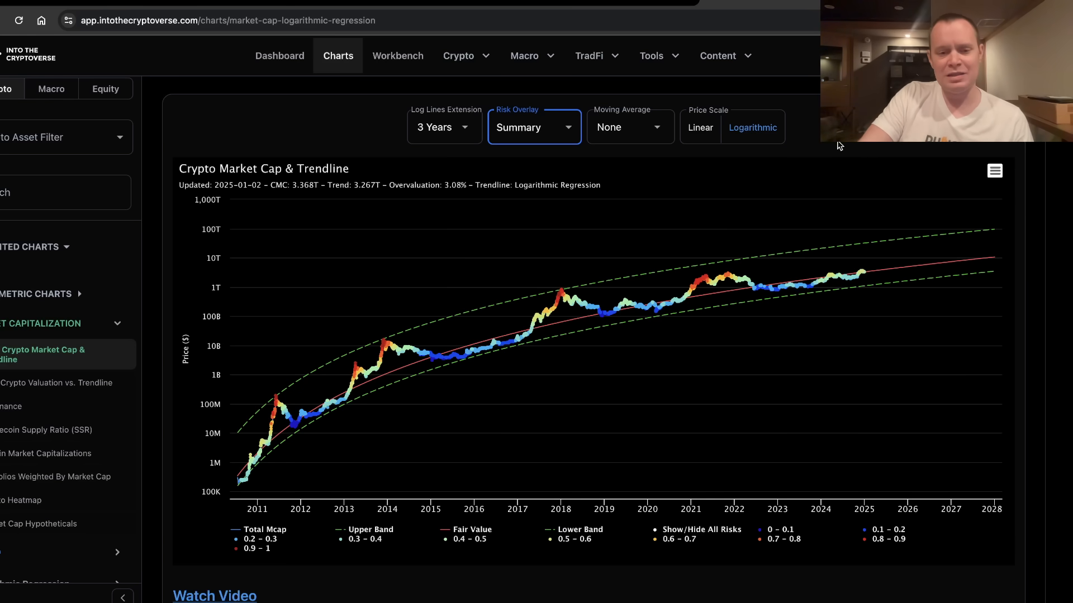
mouse_move(468, 256)
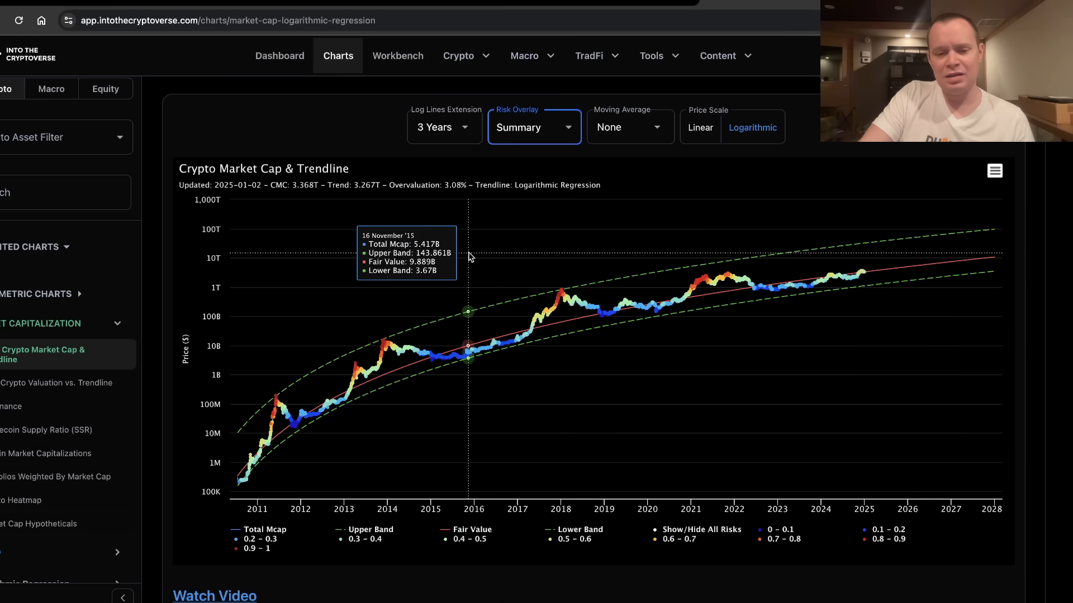
mouse_move(436, 217)
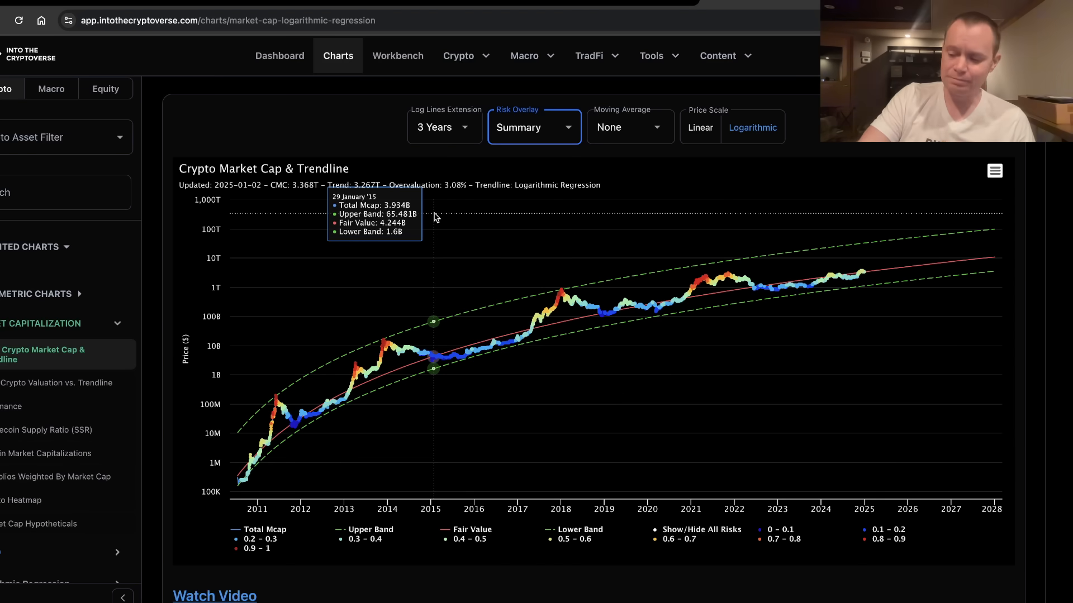
mouse_move(596, 186)
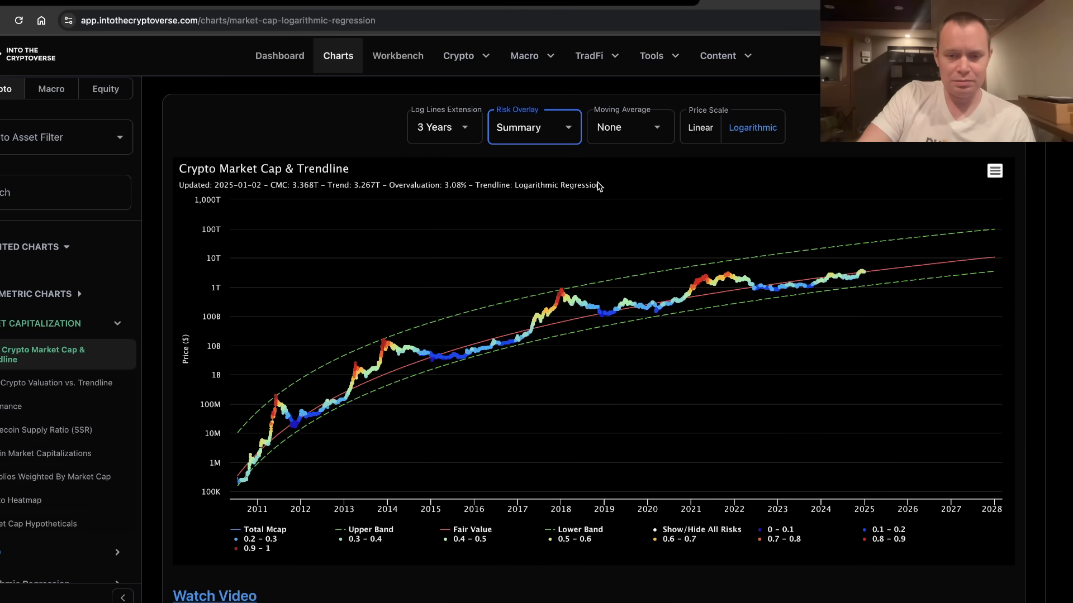